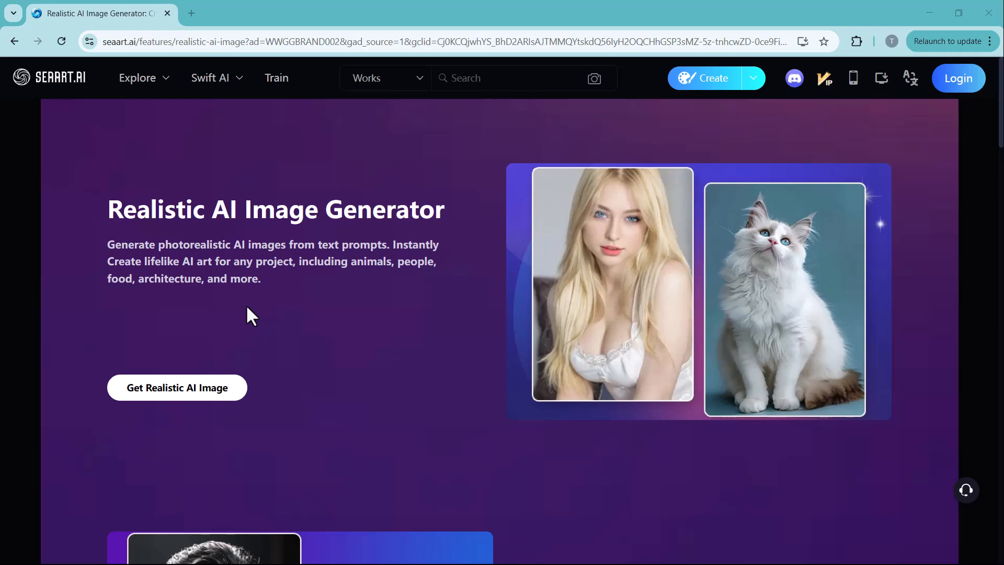
# Step: Browse down the SeaArt AI home feed through characters and models, then back up
pyautogui.scroll(-3)
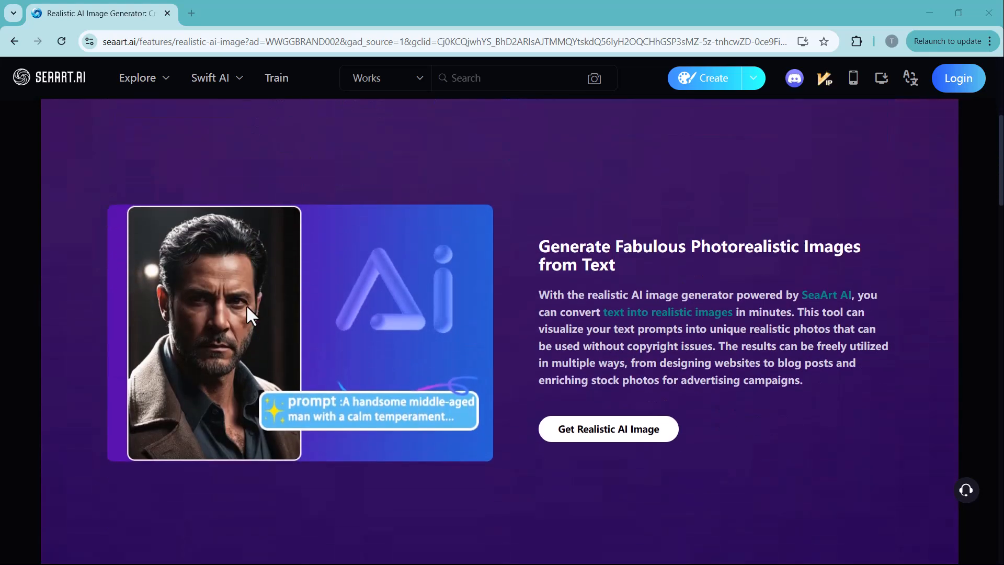
pyautogui.scroll(-3)
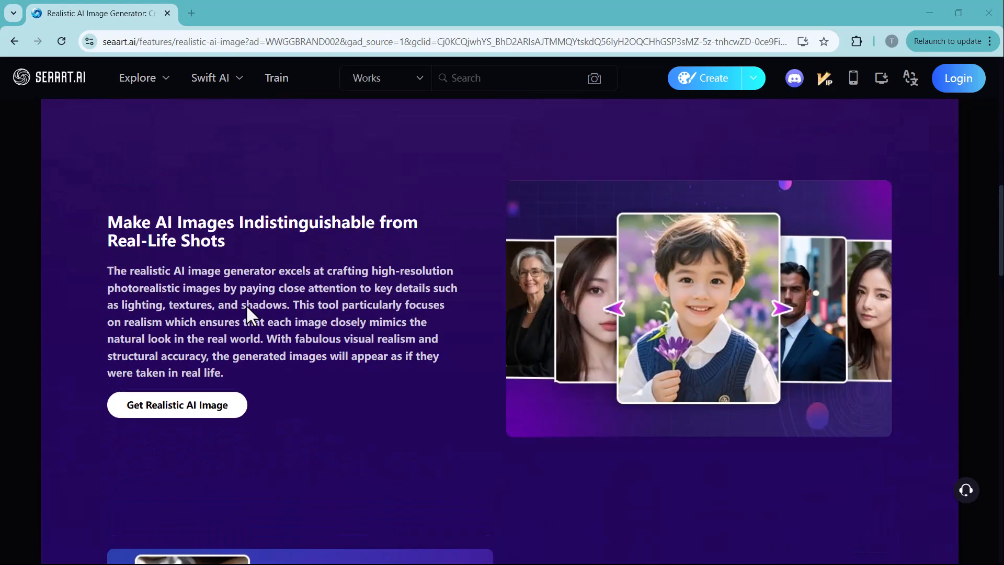
pyautogui.scroll(-3)
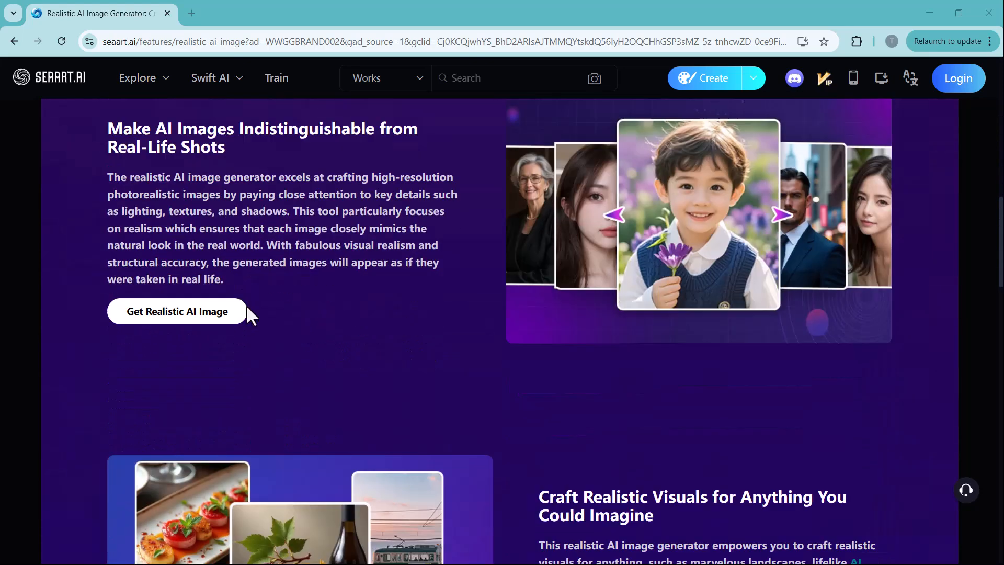
pyautogui.scroll(-3)
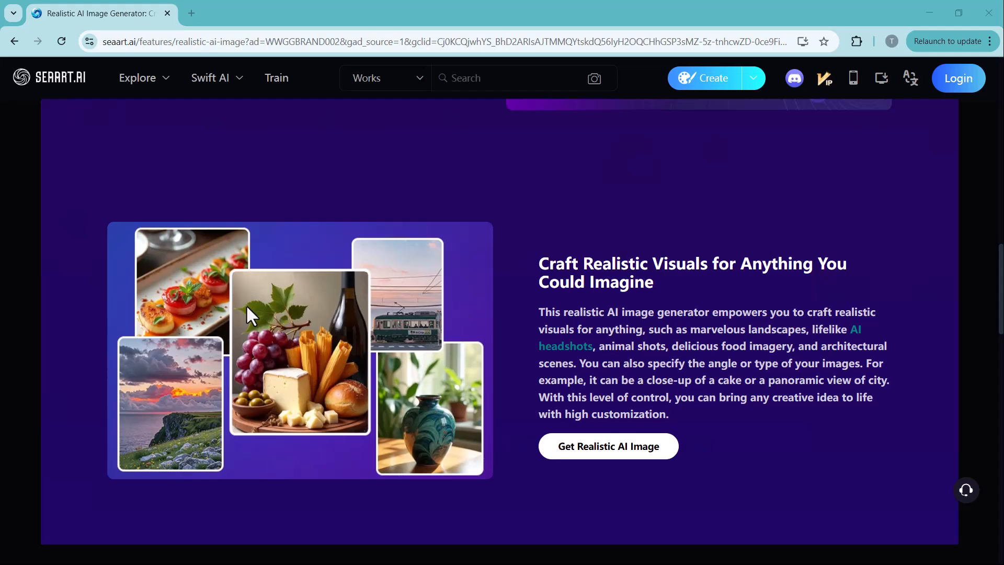
pyautogui.scroll(3)
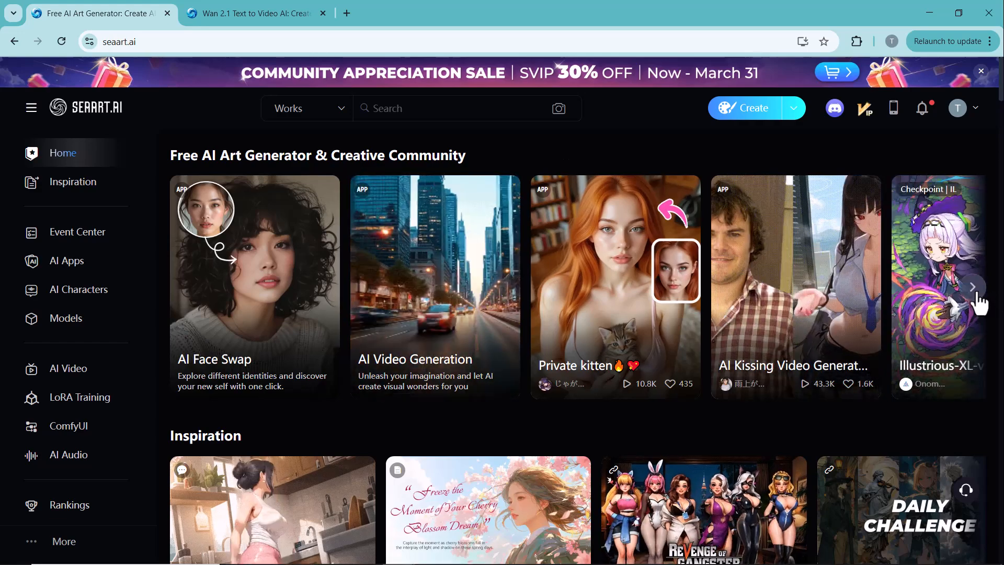
# Step: Advance the featured community carousel and browse the community works below it
pyautogui.click(974, 287)
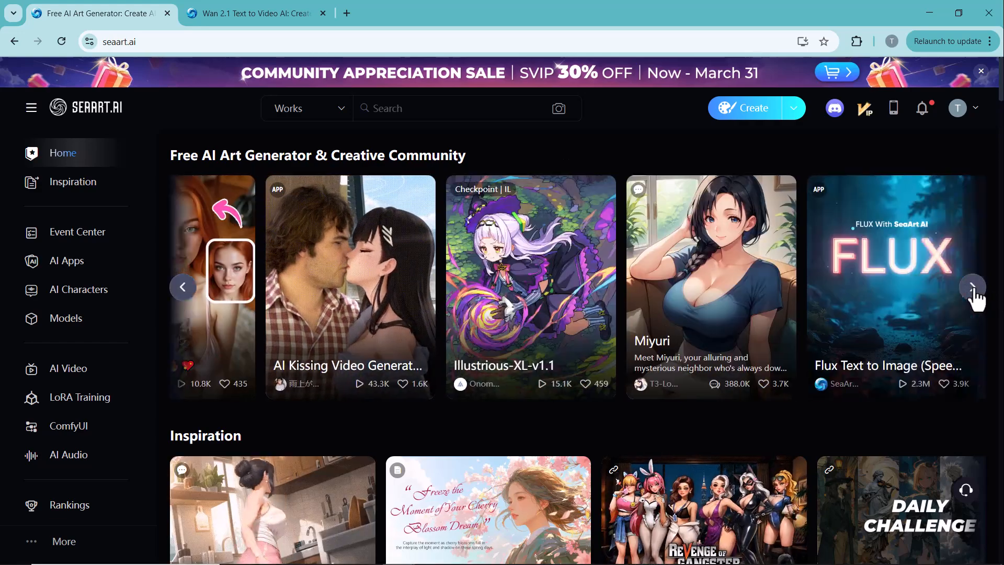
pyautogui.click(973, 287)
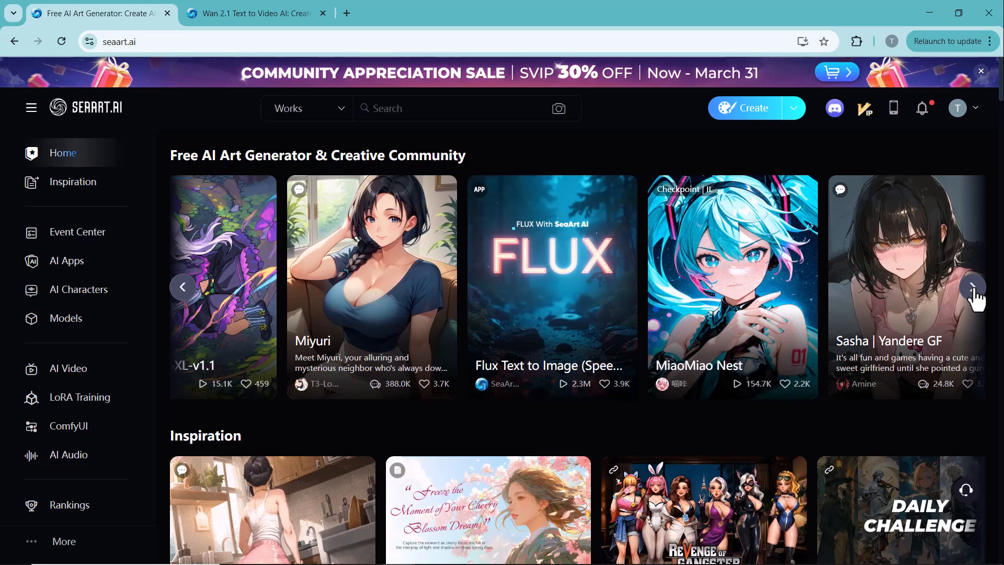
pyautogui.click(971, 286)
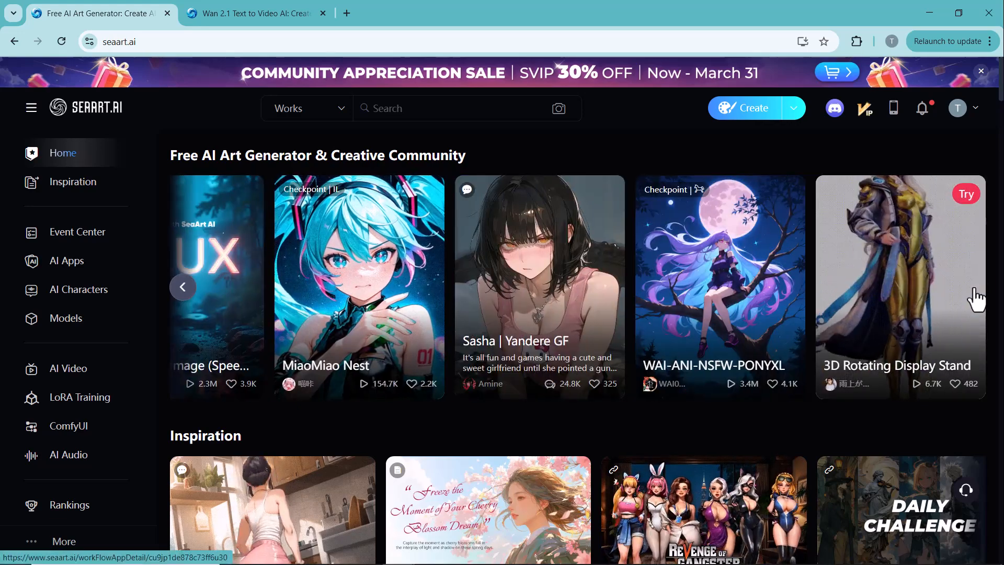
pyautogui.scroll(-3)
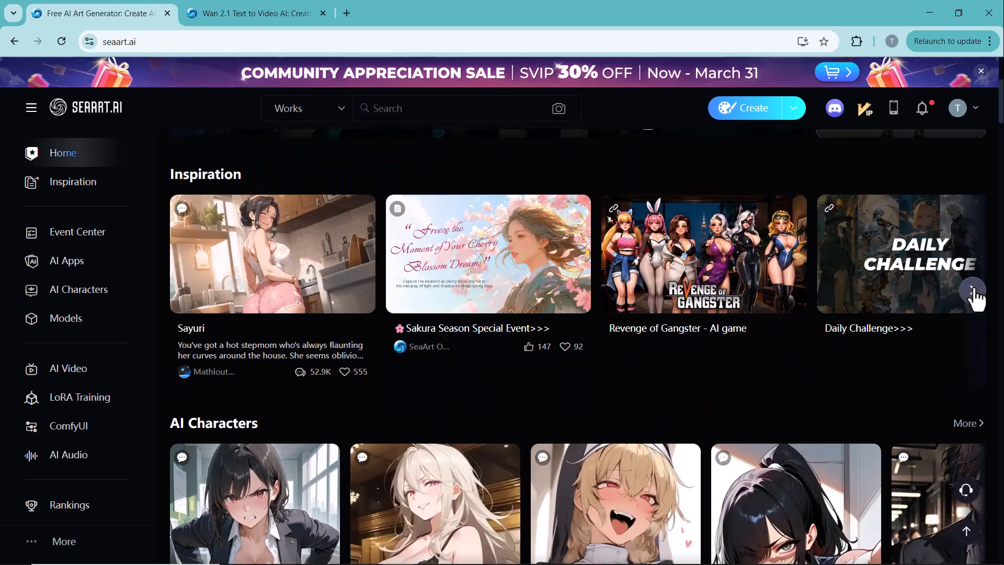
pyautogui.scroll(-3)
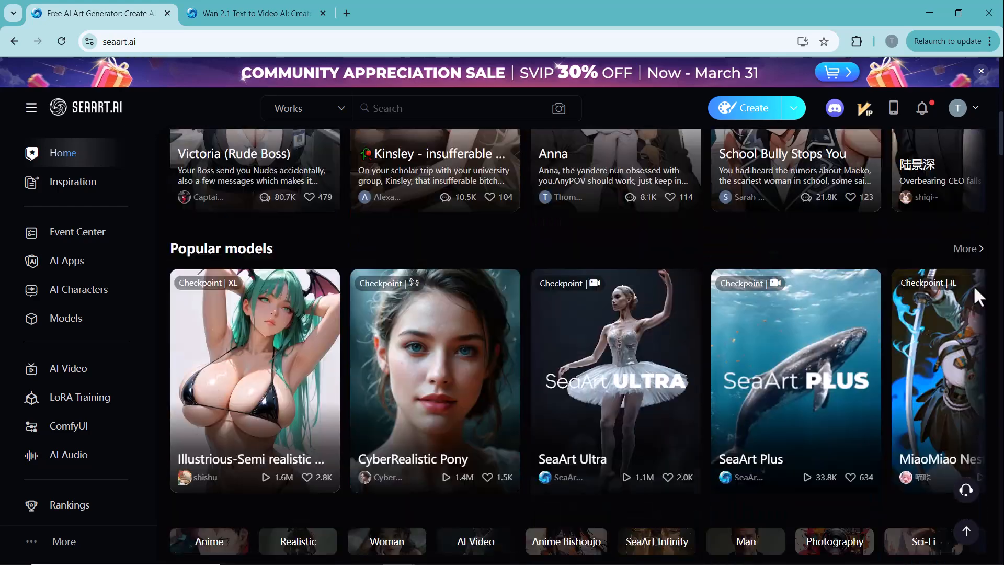
pyautogui.scroll(-3)
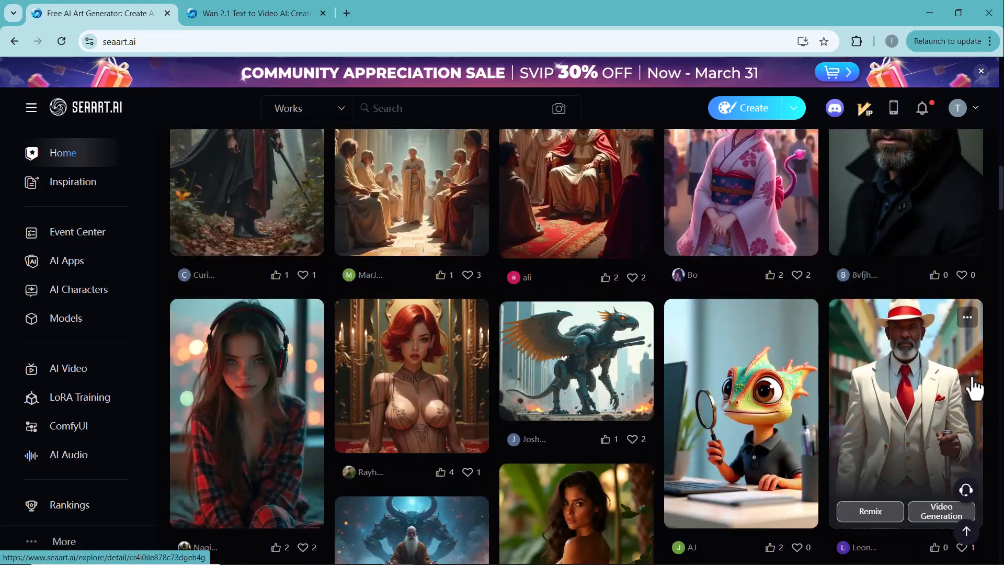
pyautogui.scroll(-3)
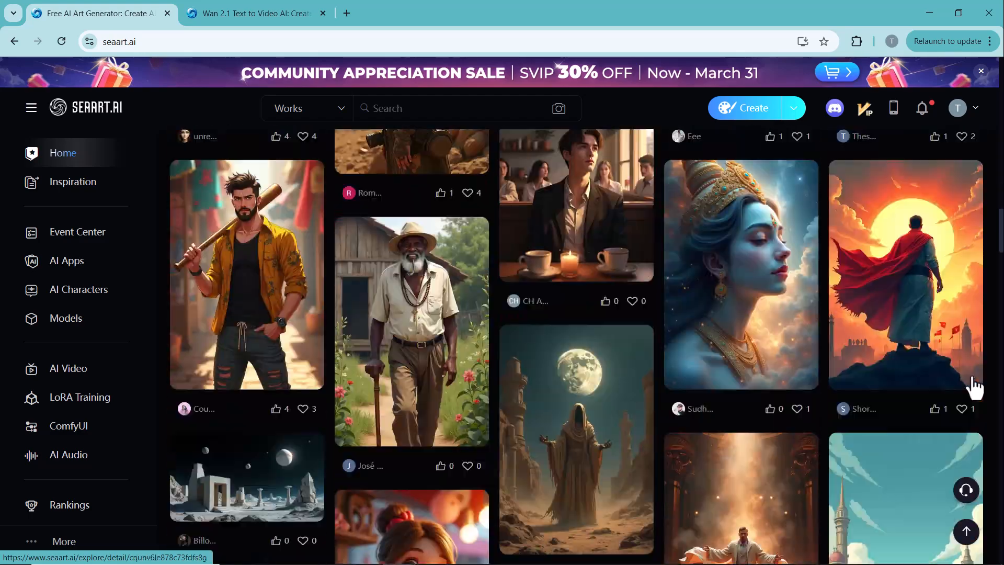
pyautogui.scroll(-3)
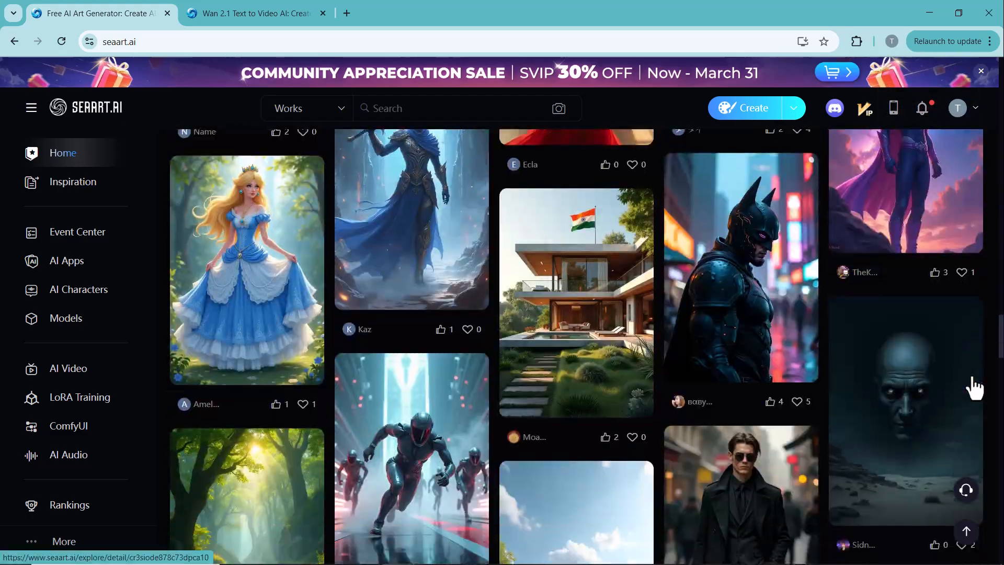
# Step: Switch to the Inspiration page of community posts and creative guides
pyautogui.click(72, 181)
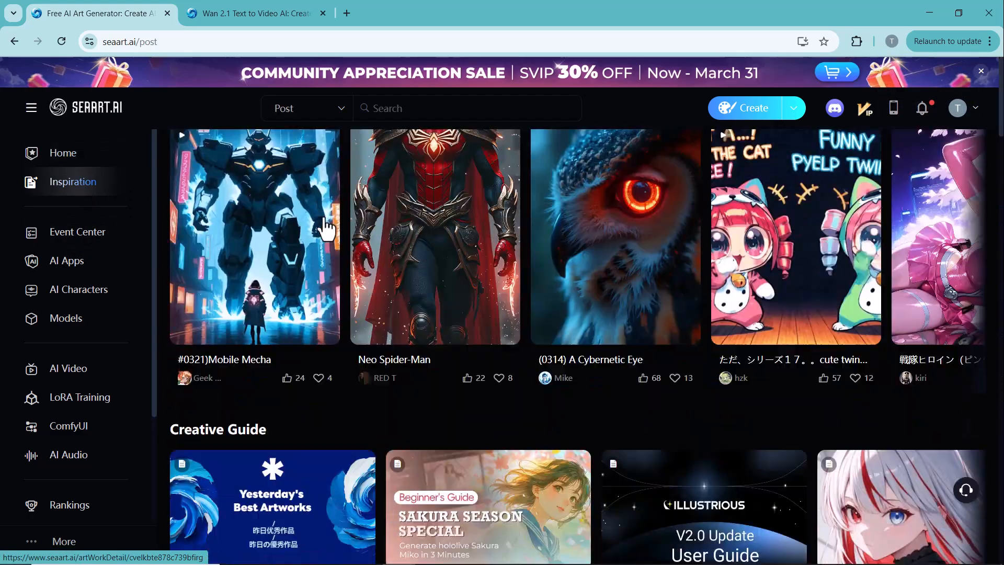
pyautogui.scroll(-3)
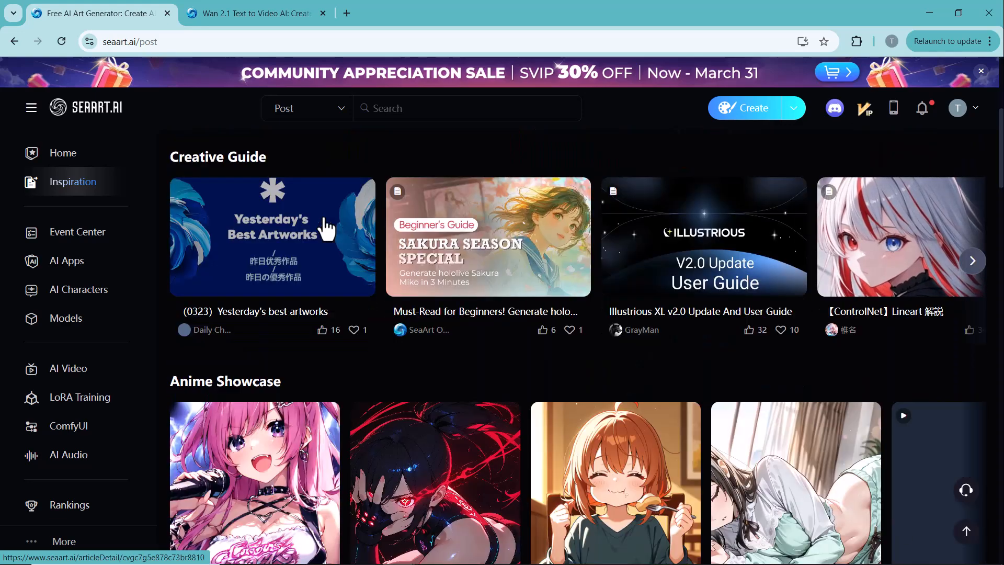
# Step: Show the ComfyUI workflow gallery and browse its Explore grid of Wan 2.1 and Hunyuan workflows
pyautogui.click(68, 426)
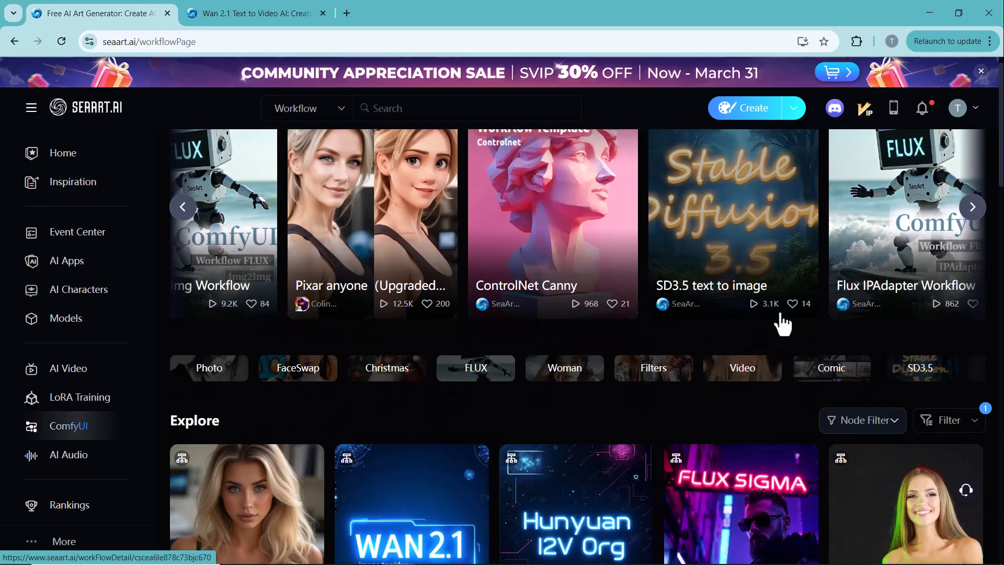
pyautogui.scroll(-3)
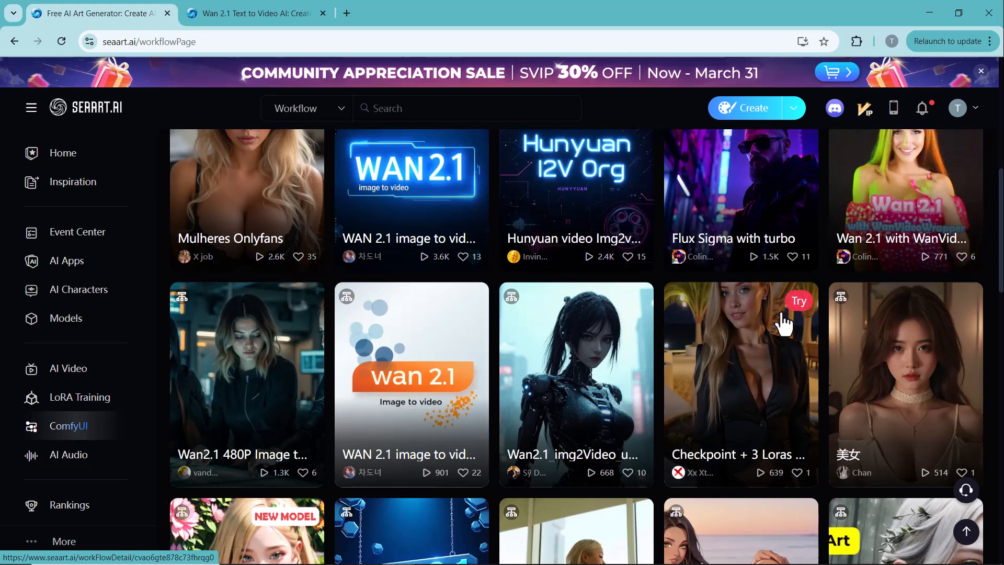
pyautogui.scroll(-3)
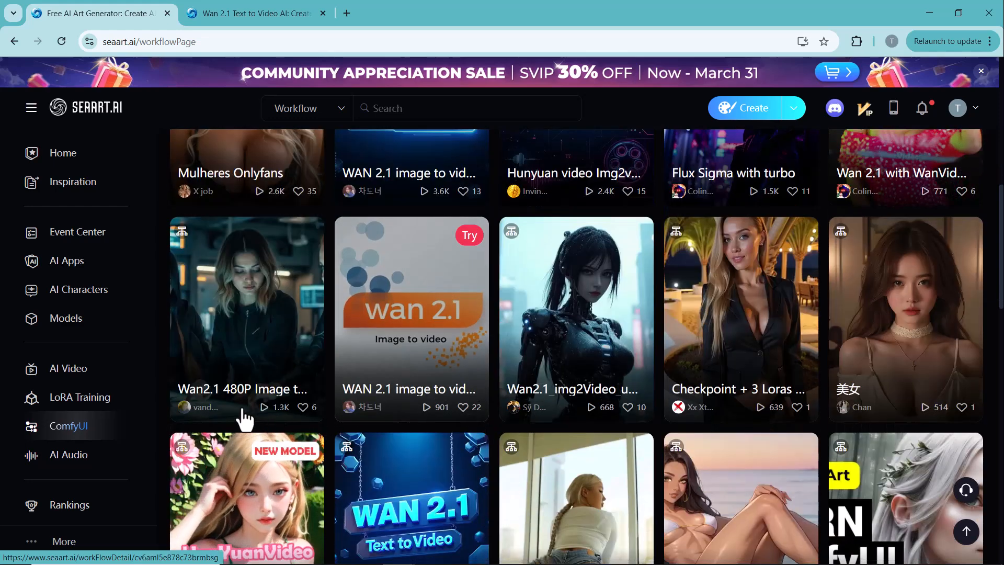
pyautogui.moveTo(269, 398)
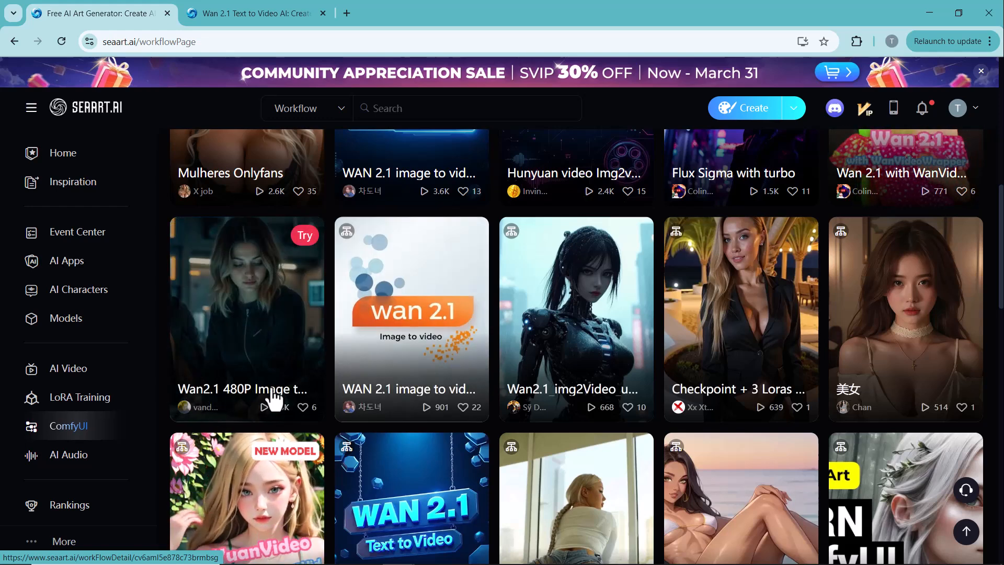
pyautogui.moveTo(767, 24)
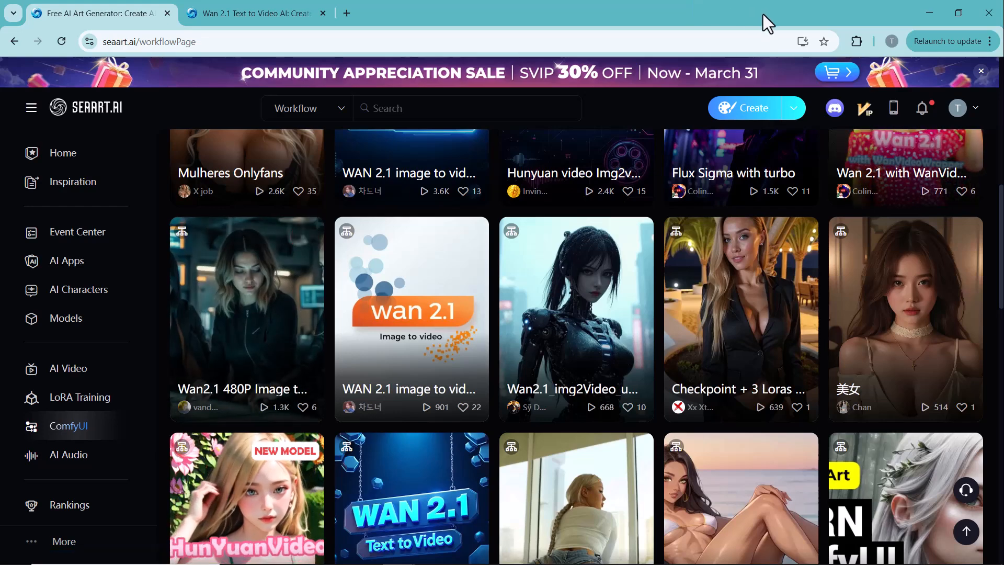
pyautogui.scroll(-3)
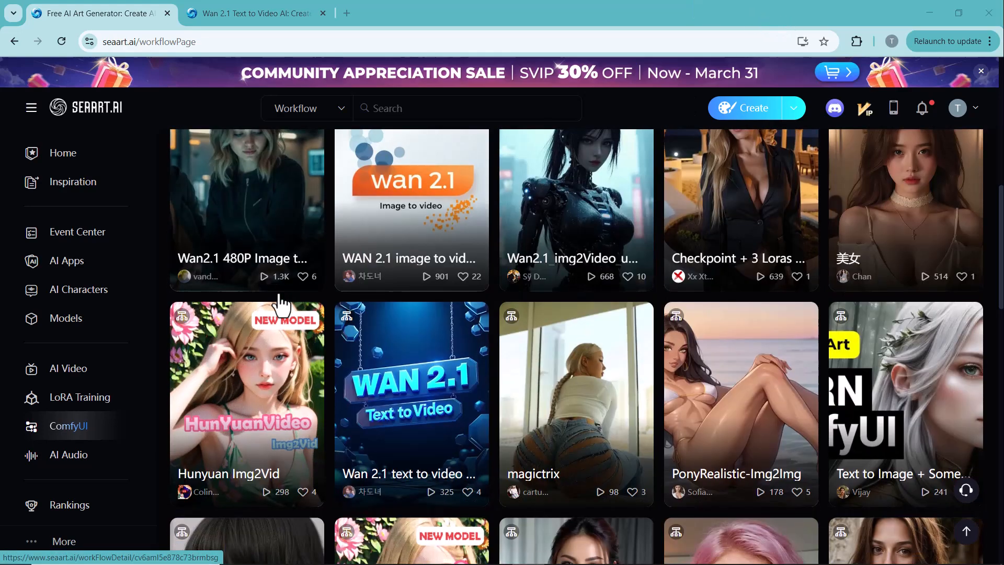
pyautogui.scroll(-3)
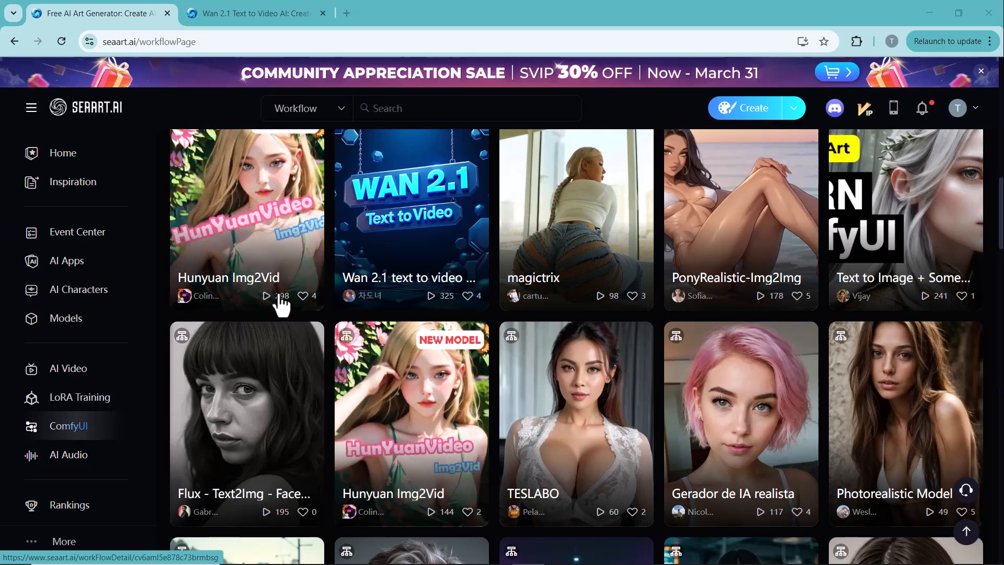
pyautogui.scroll(-3)
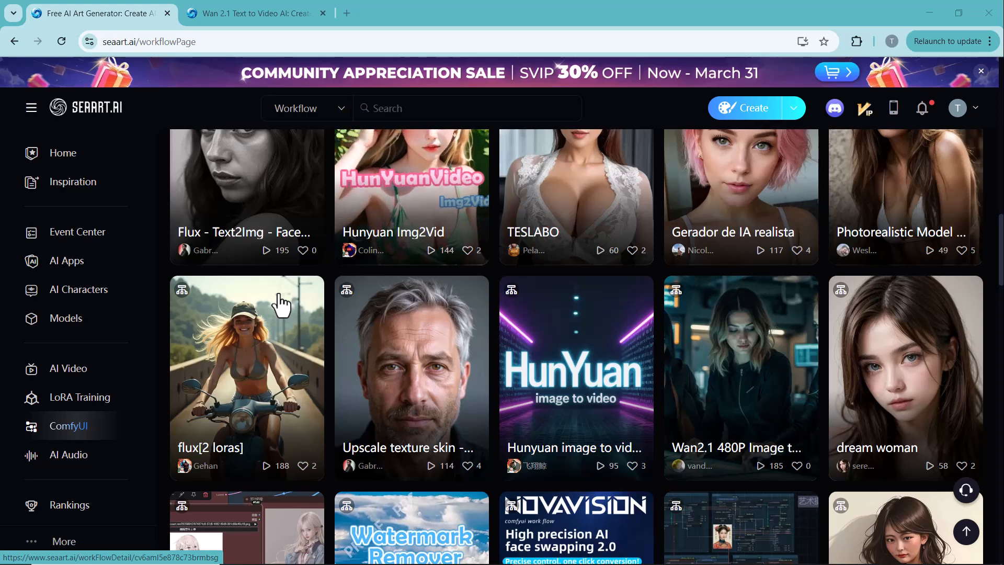
# Step: Revisit Inspiration's creative guides and Anime Showcase, then go to the AI Characters gallery
pyautogui.click(72, 181)
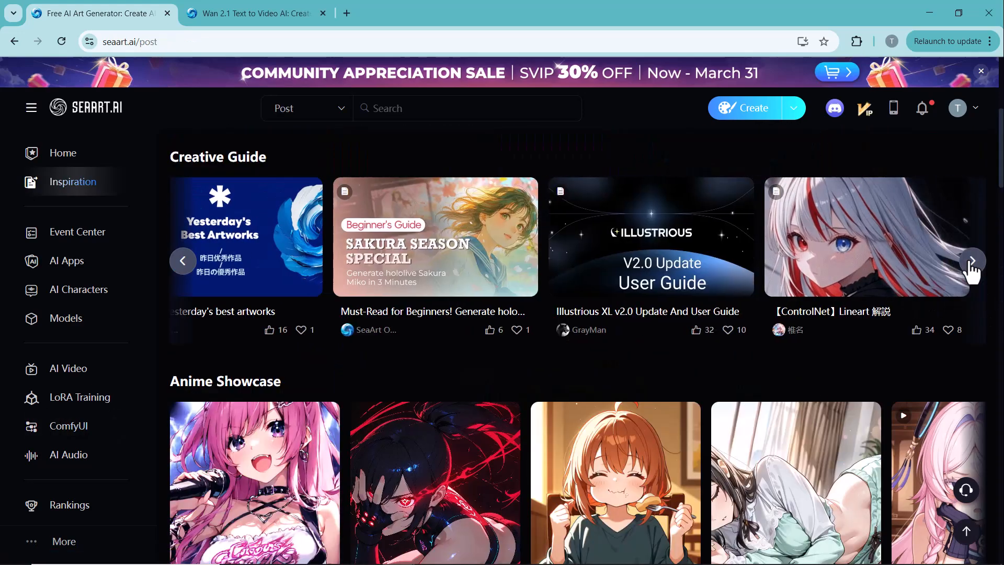
pyautogui.click(972, 261)
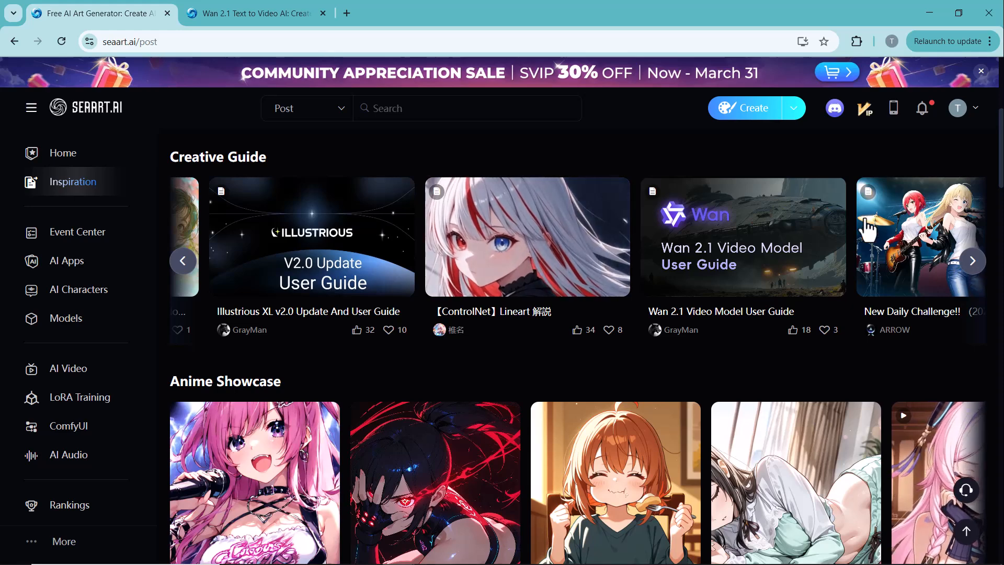
pyautogui.scroll(-3)
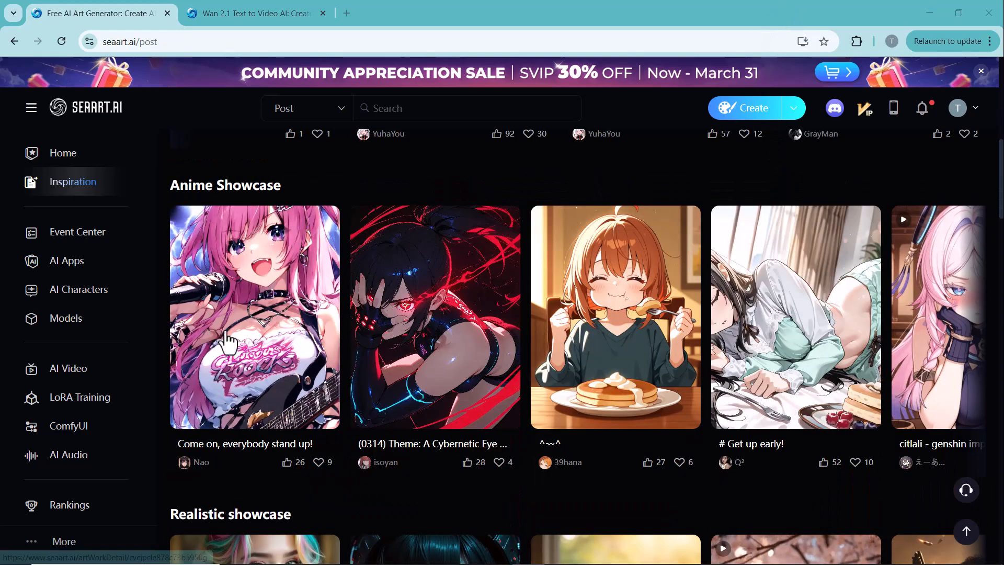
pyautogui.click(78, 290)
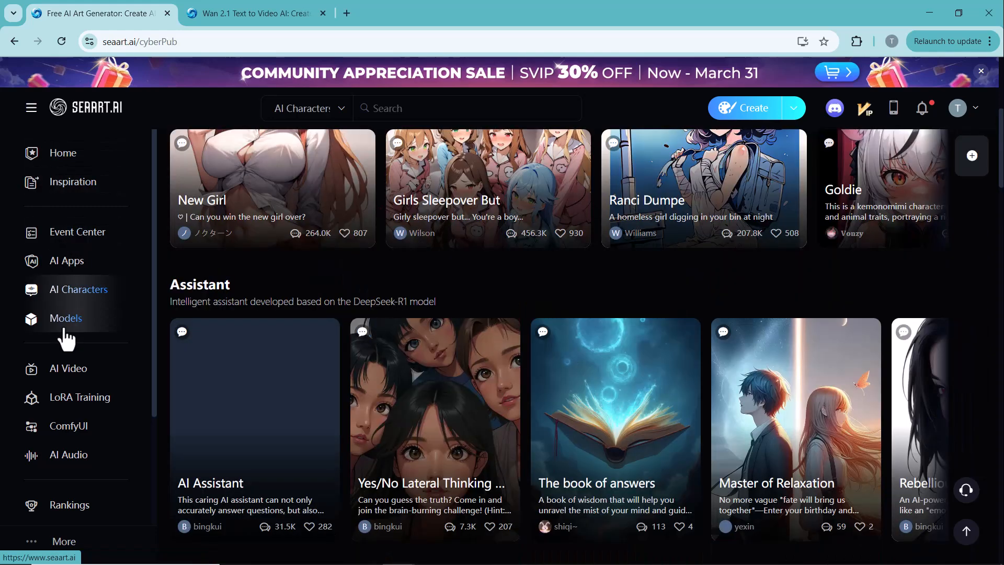
# Step: Browse the Models gallery's featured checkpoints and LoRAs, then head to AI Video
pyautogui.click(65, 319)
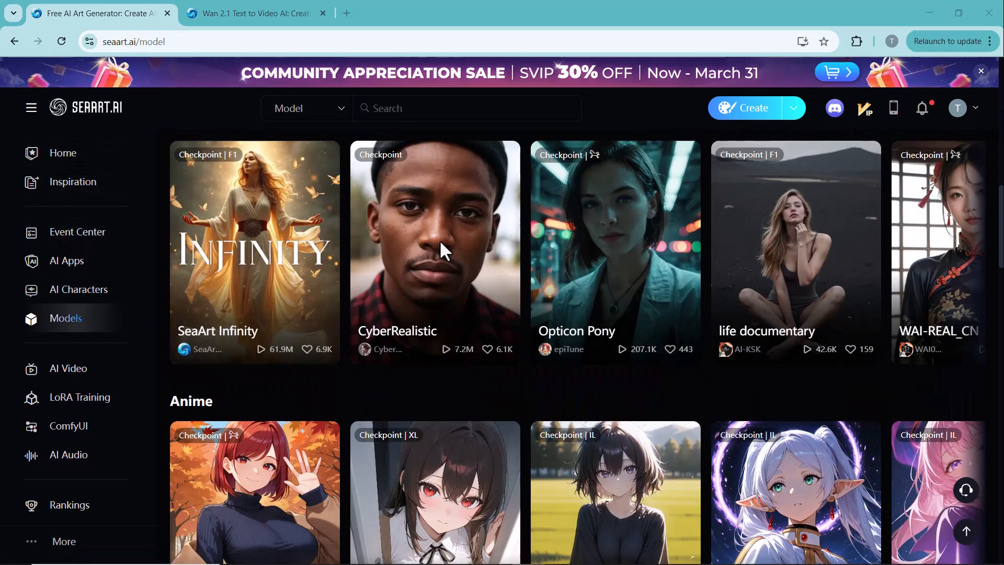
pyautogui.click(973, 252)
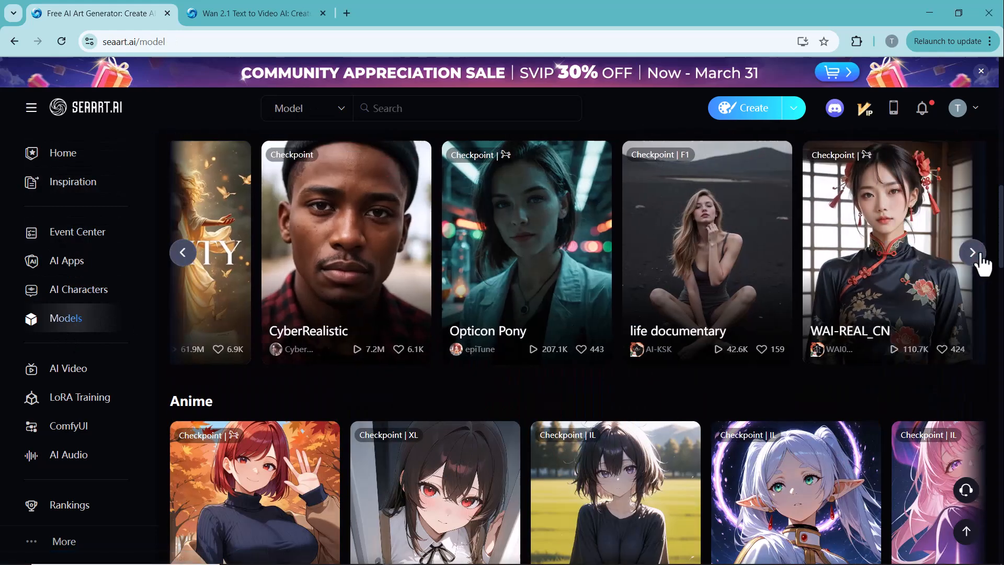
pyautogui.click(972, 252)
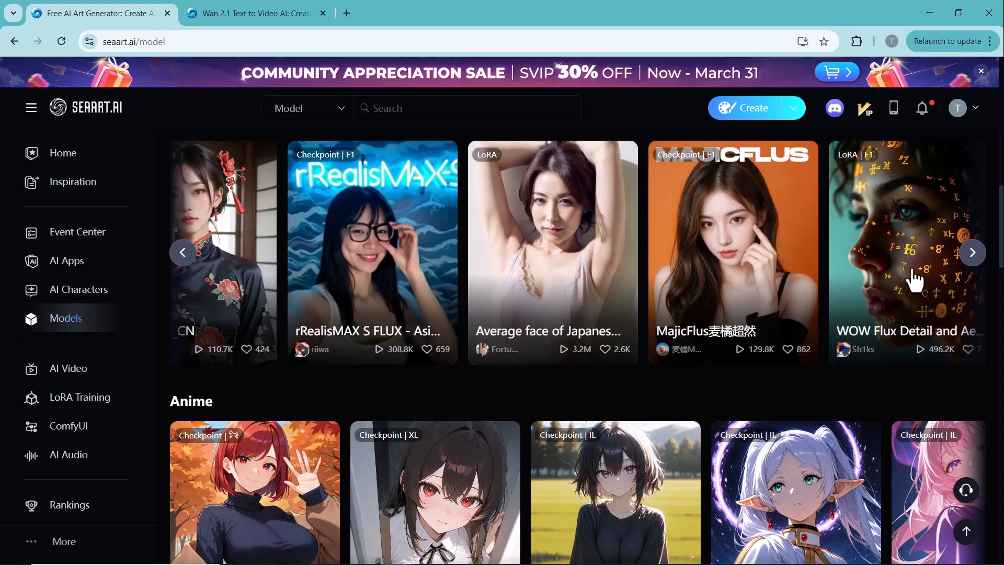
pyautogui.click(68, 368)
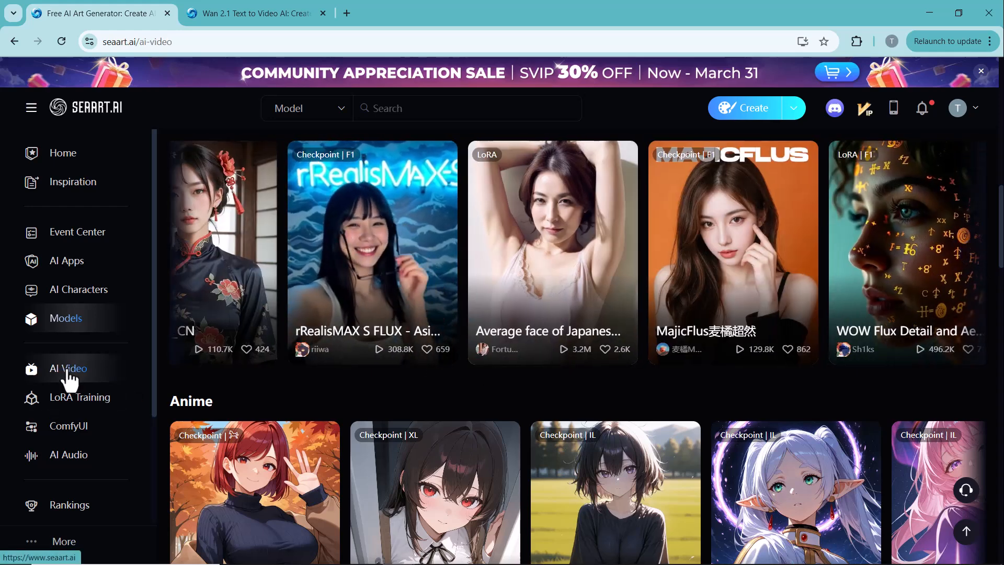
# Step: Pass through the AI Video apps and LoRA Training pages to the ComfyUI workflow gallery
pyautogui.click(68, 368)
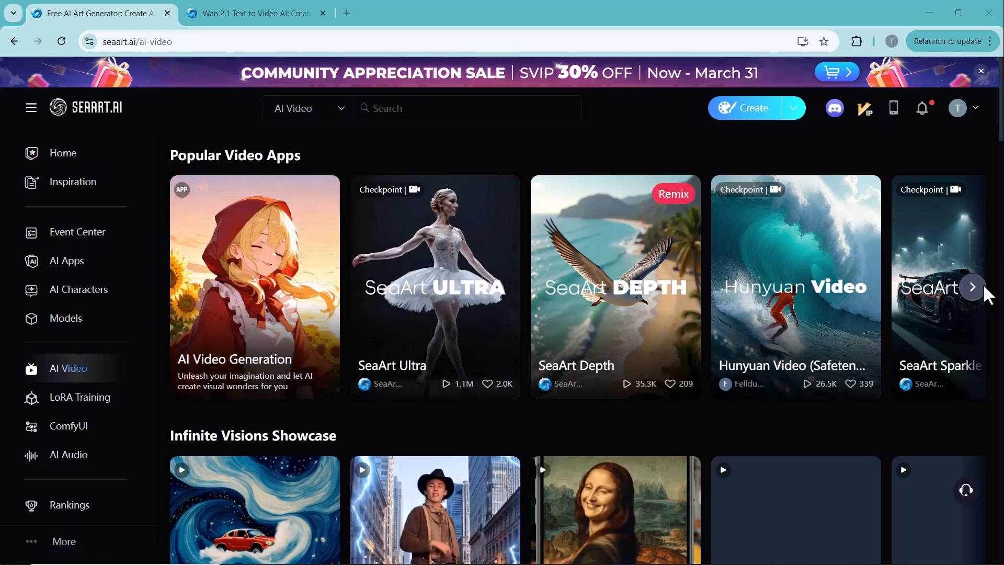
pyautogui.click(68, 426)
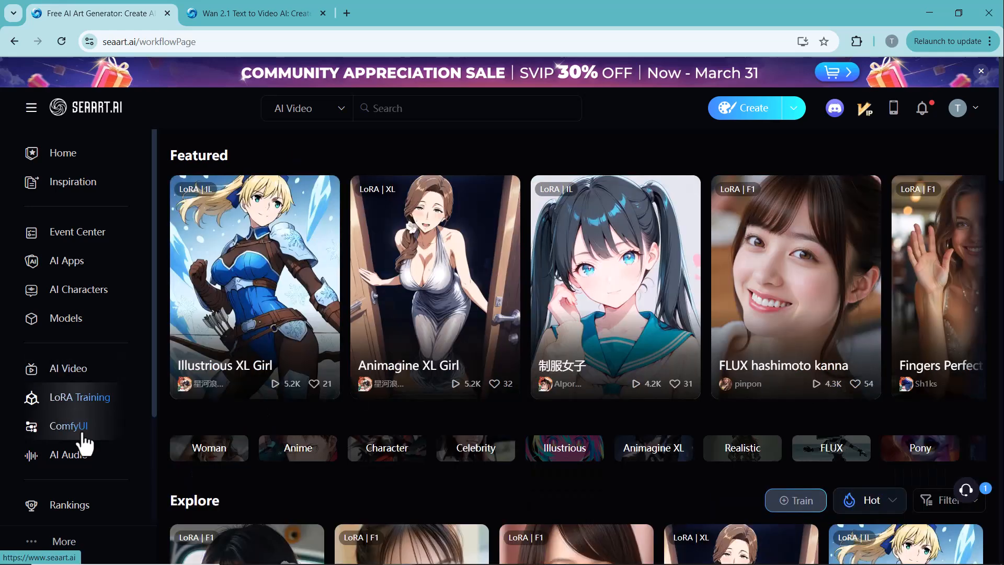
pyautogui.click(67, 426)
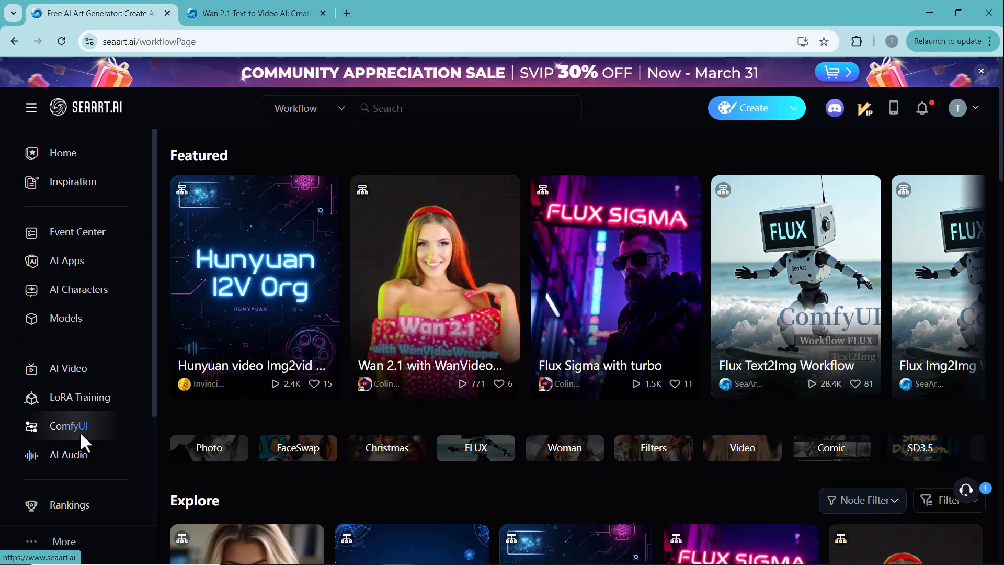
pyautogui.moveTo(275, 374)
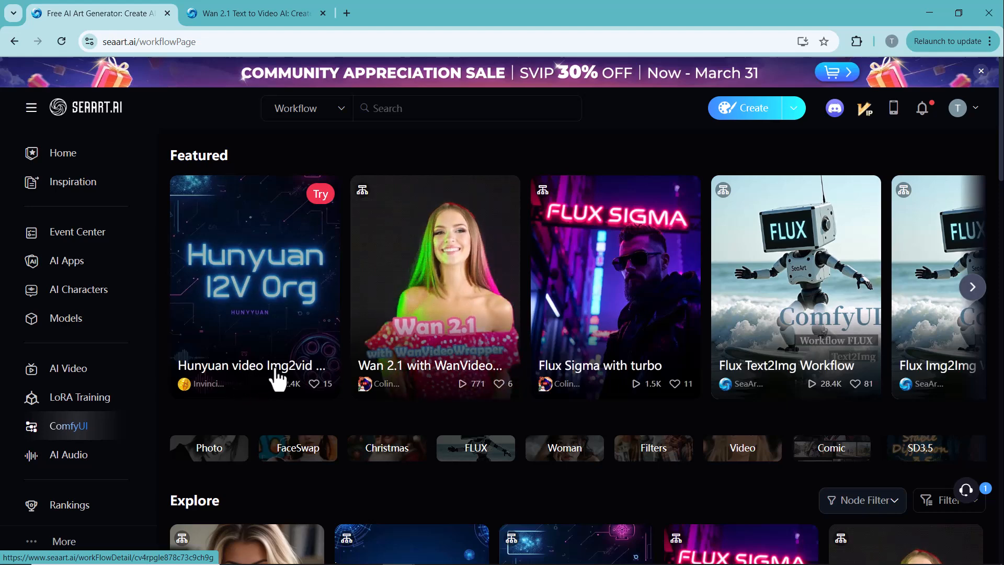
pyautogui.moveTo(444, 376)
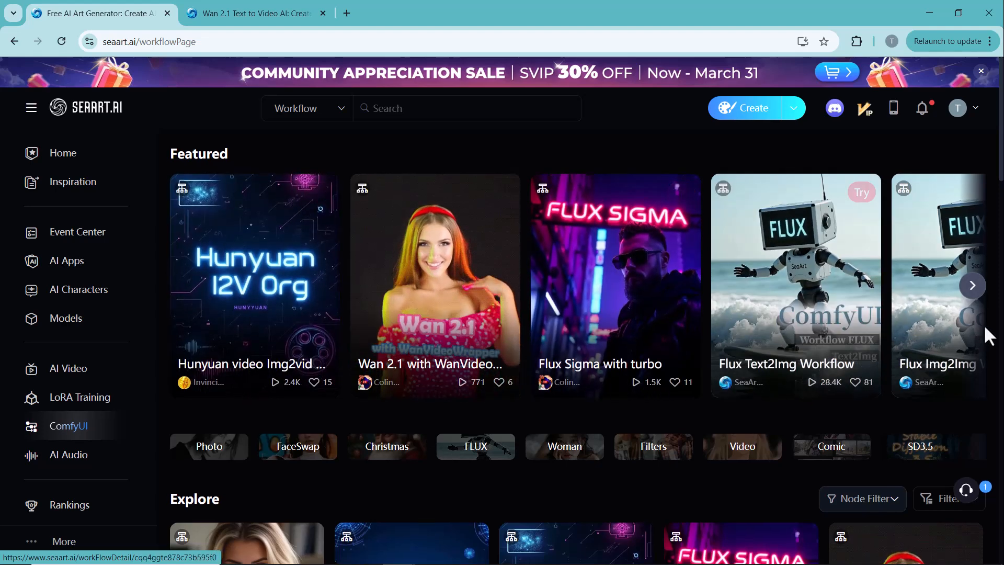
# Step: Advance the featured workflow carousel and browse Explore down to the Wan 2.1 text-to-video workflow
pyautogui.scroll(-3)
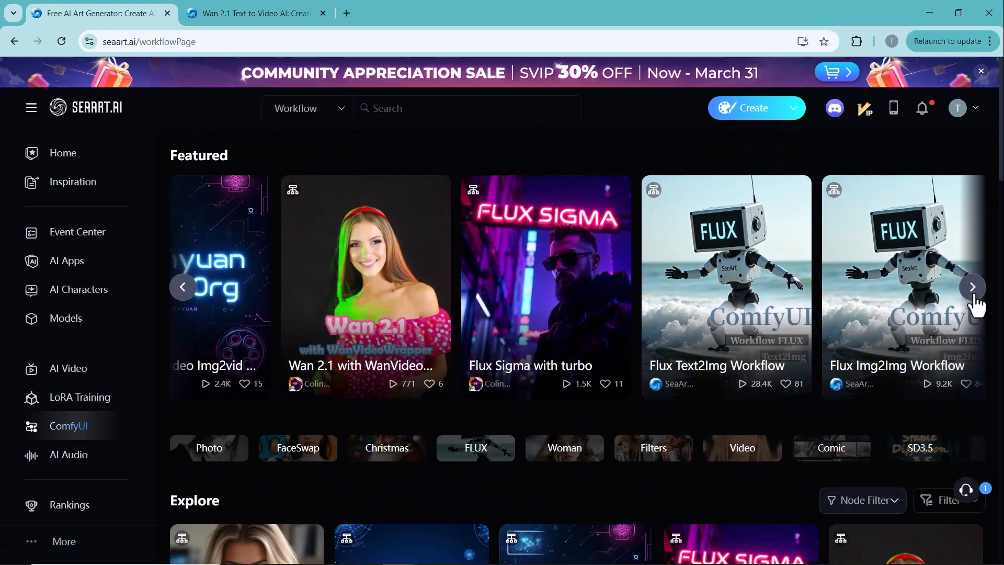
pyautogui.click(972, 287)
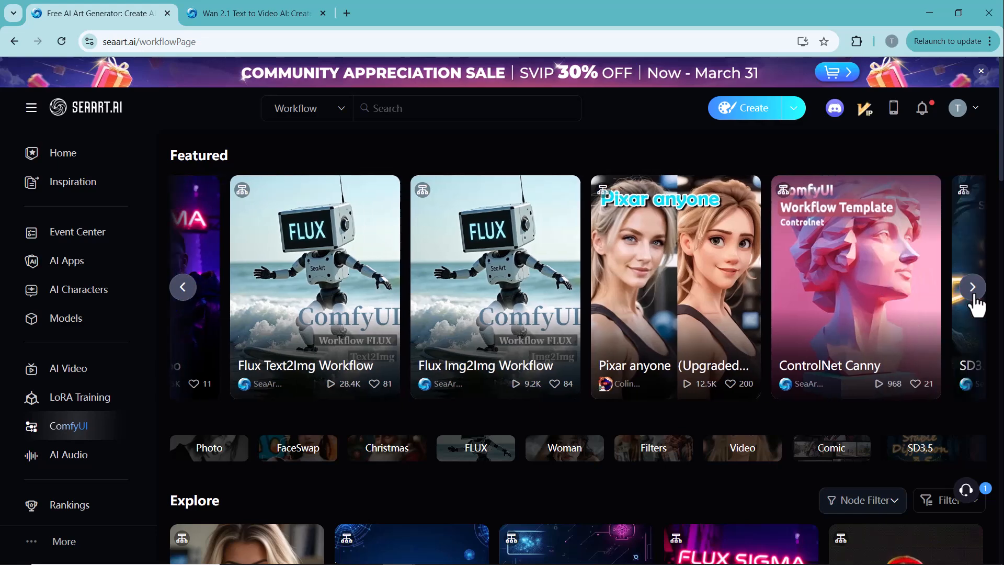
pyautogui.scroll(-3)
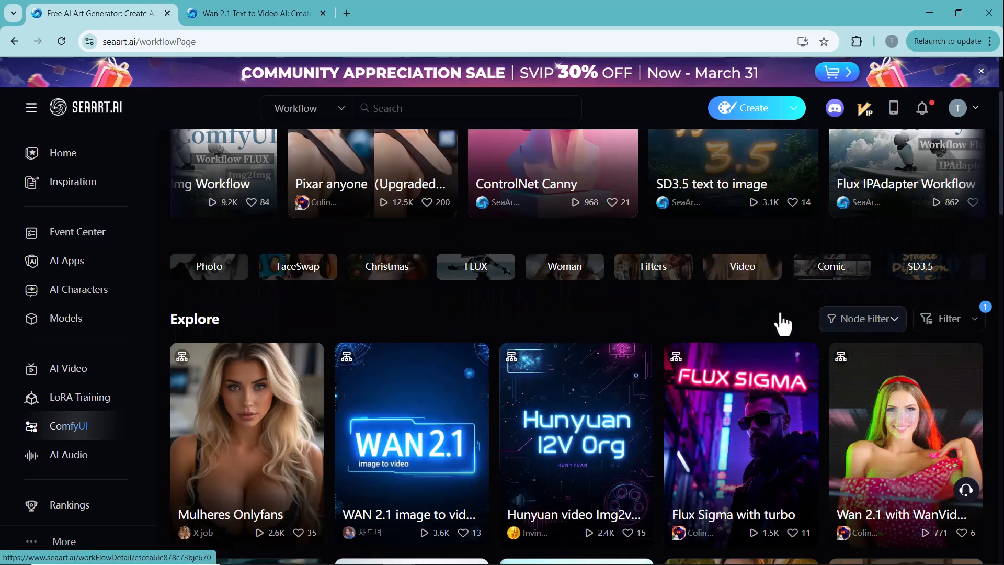
pyautogui.scroll(-3)
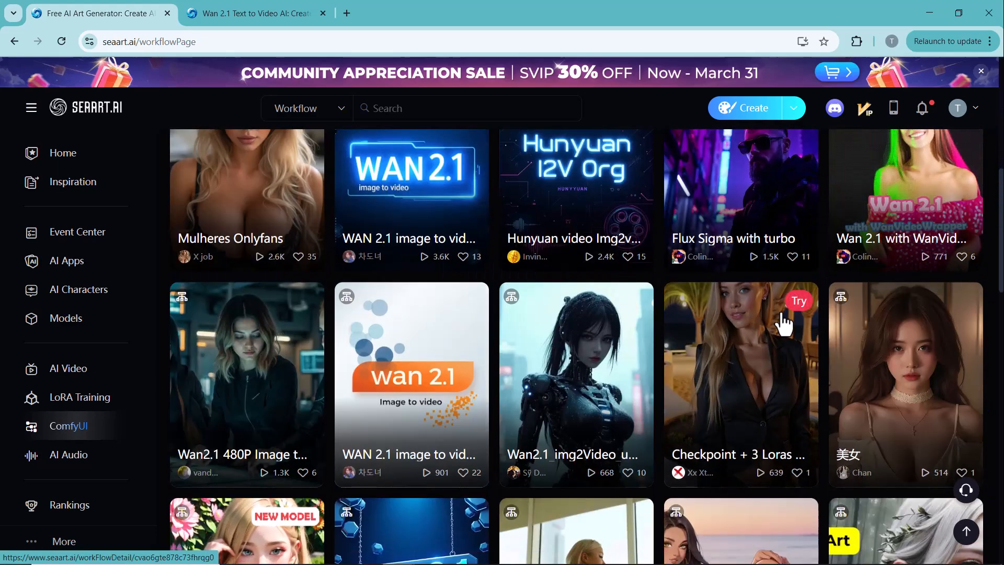
pyautogui.scroll(-3)
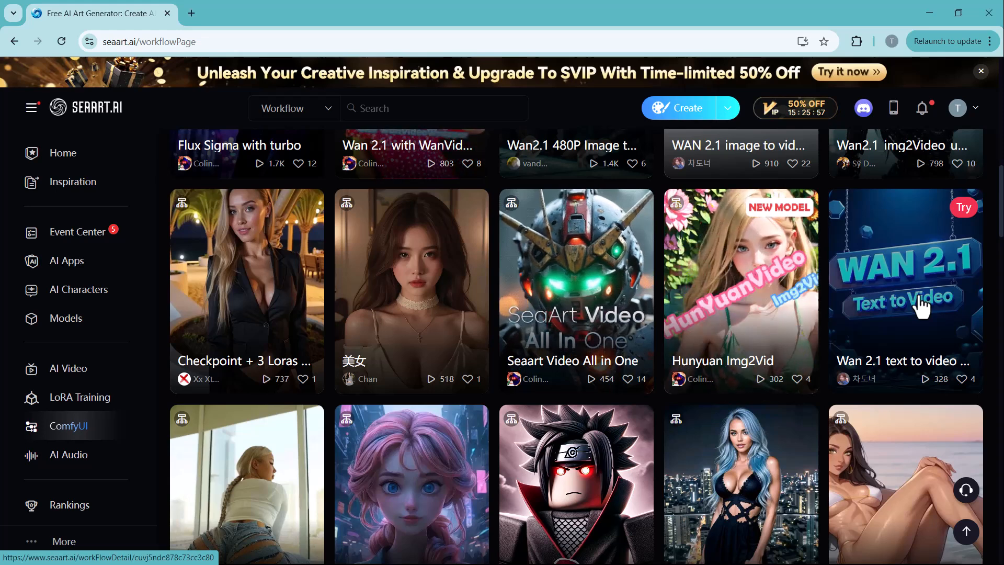
# Step: Generate a 1280*720 Wan 2.1 video of 'A majestic dragon soaring above a medieval kingdom, fire breathing, cinematic lighting'
pyautogui.click(903, 292)
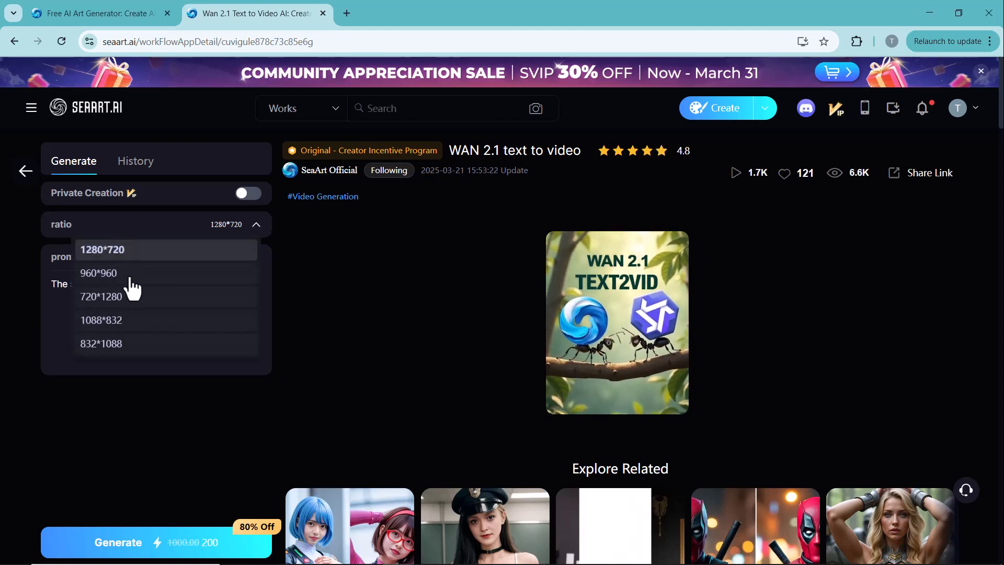
pyautogui.moveTo(36, 256)
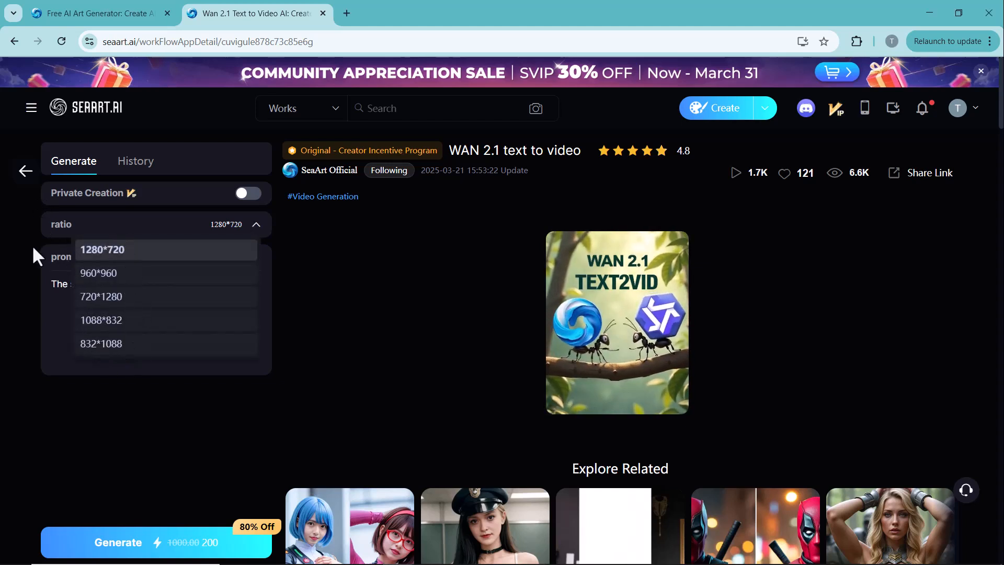
pyautogui.click(102, 249)
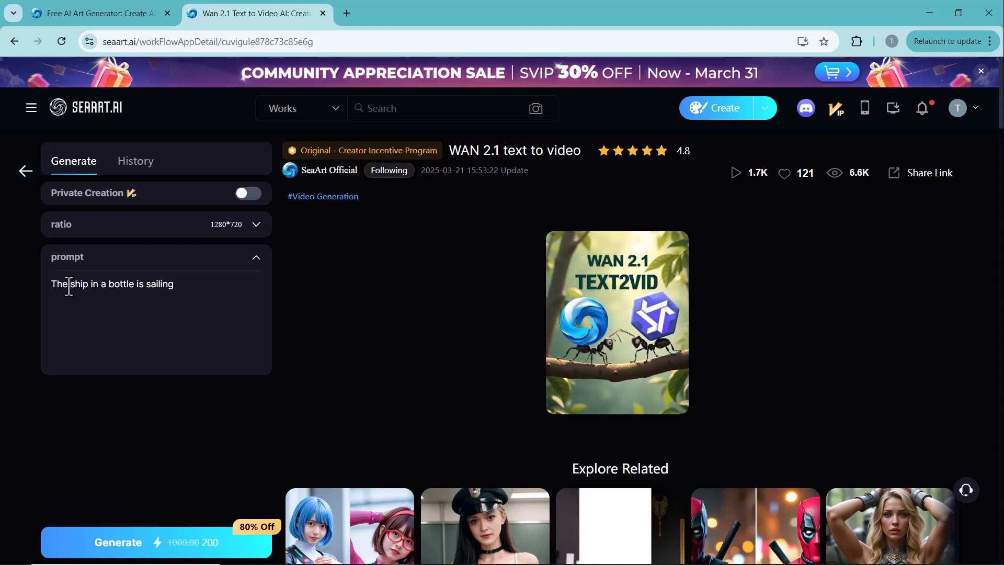
pyautogui.write('A majestic dragon soaring above a medieval kingdom, fire breathing, cinematic lighting, highly detailed, fantasy art style.')
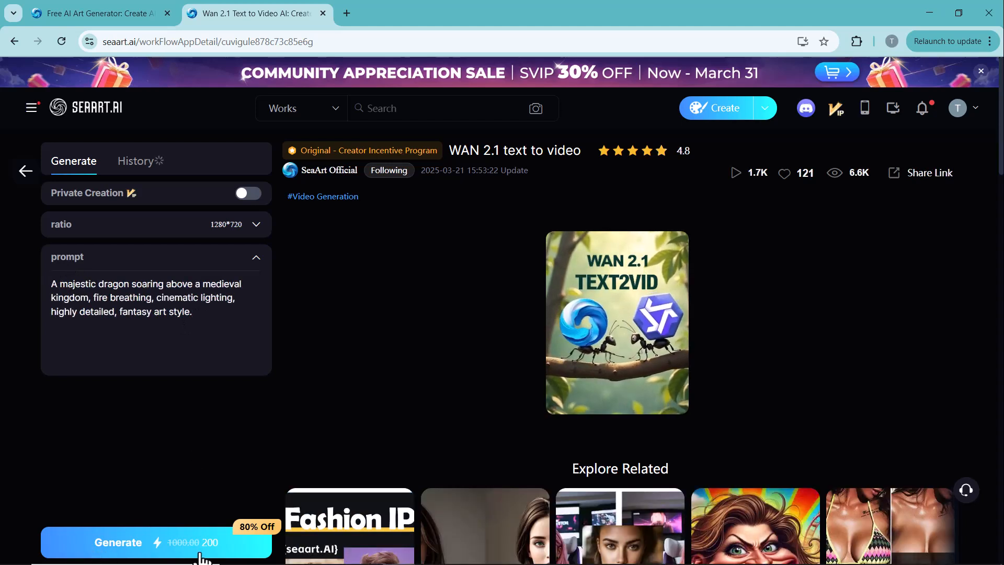
pyautogui.click(156, 543)
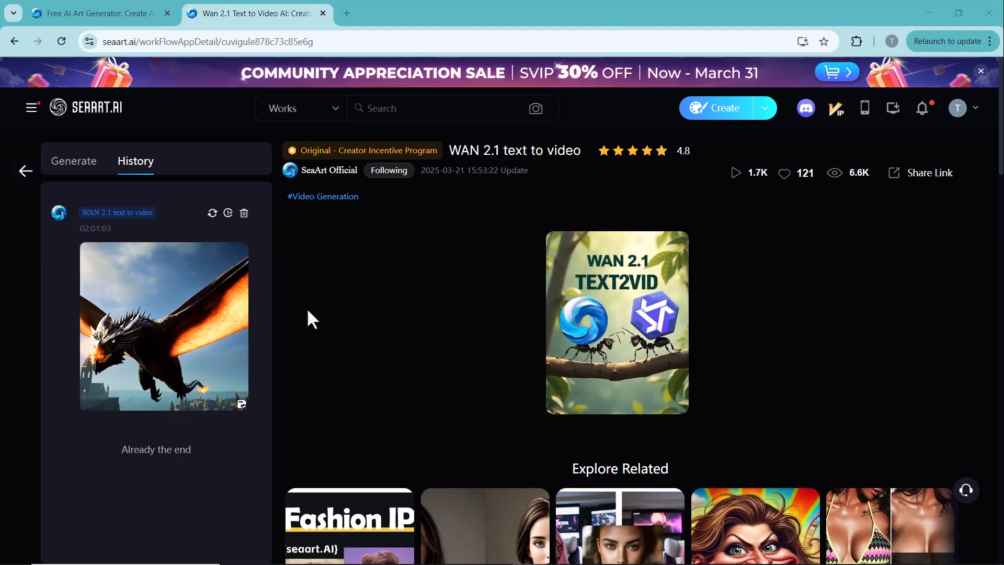
# Step: View the finished dragon clip at full size from History and play it
pyautogui.click(163, 326)
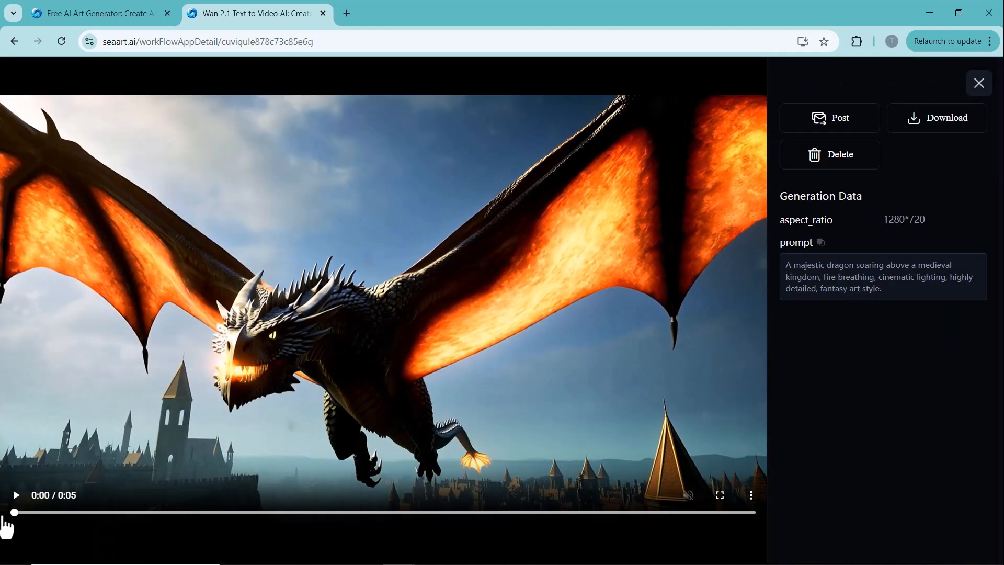
pyautogui.click(16, 494)
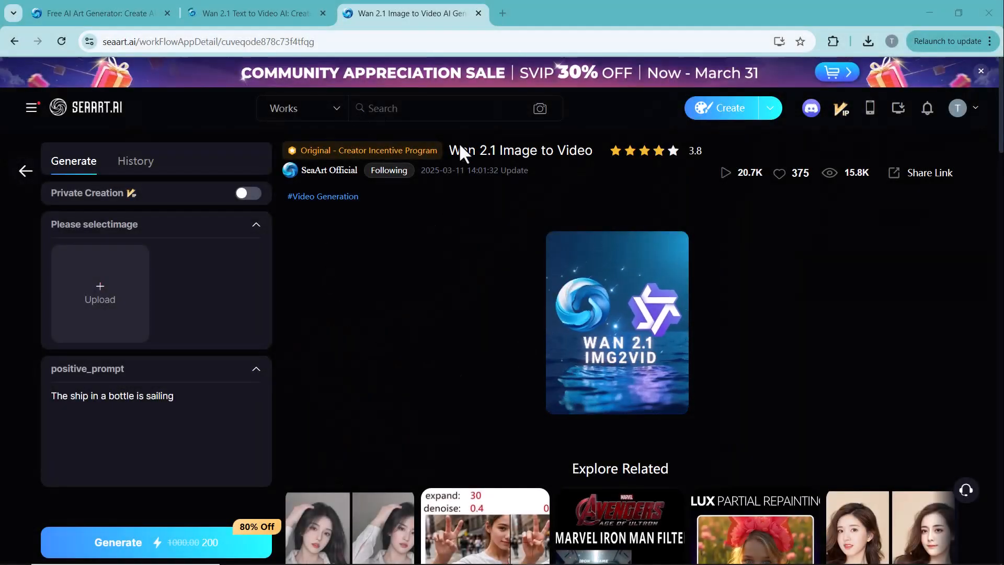
# Step: Highlight the Wan 2.1 Image to Video workflow title on its Generate page
pyautogui.doubleClick(521, 150)
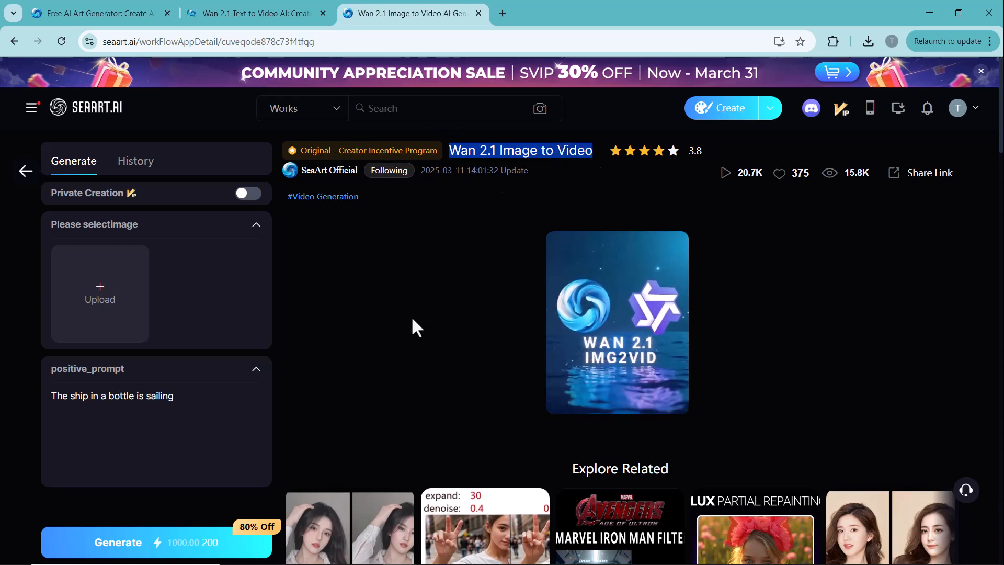
pyautogui.moveTo(153, 308)
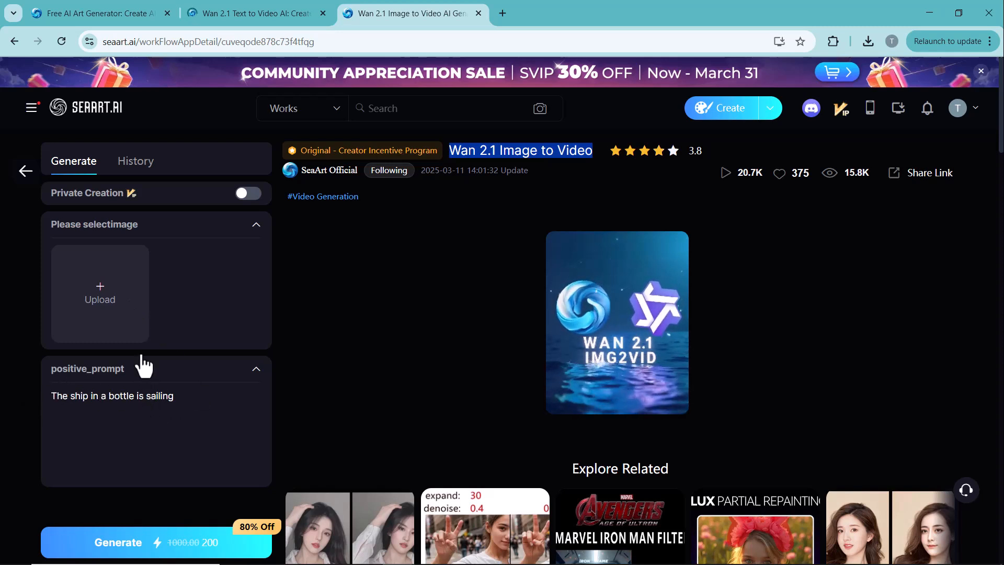
pyautogui.moveTo(142, 305)
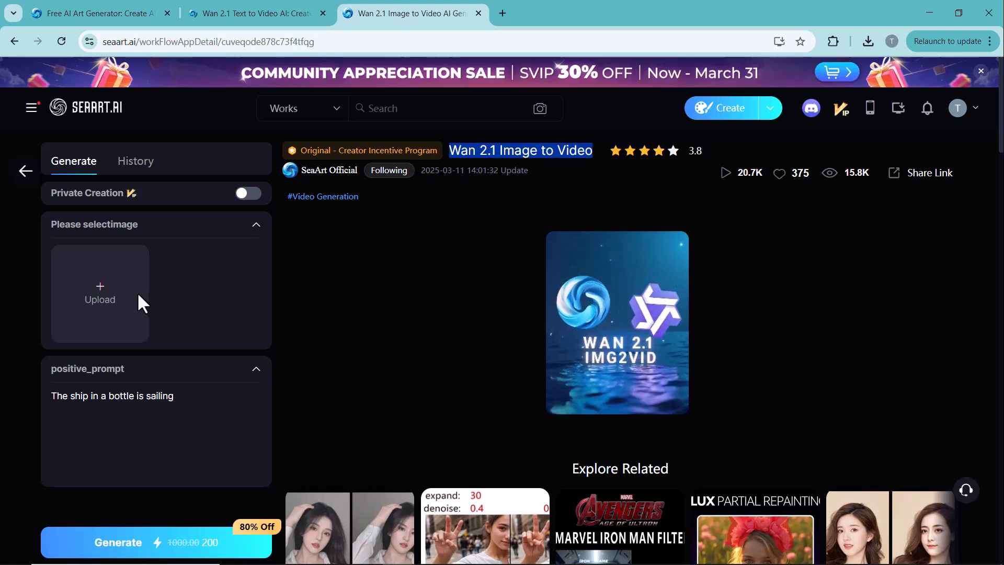
pyautogui.moveTo(202, 285)
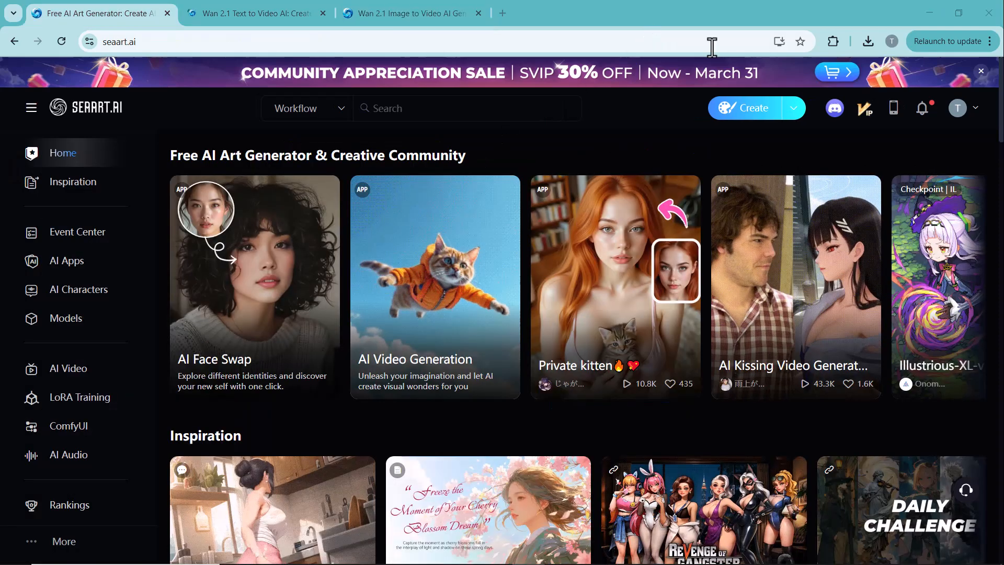
# Step: From the Create menu, launch image creation, then the DeepSeek R1 chat assistant in new tabs
pyautogui.click(794, 108)
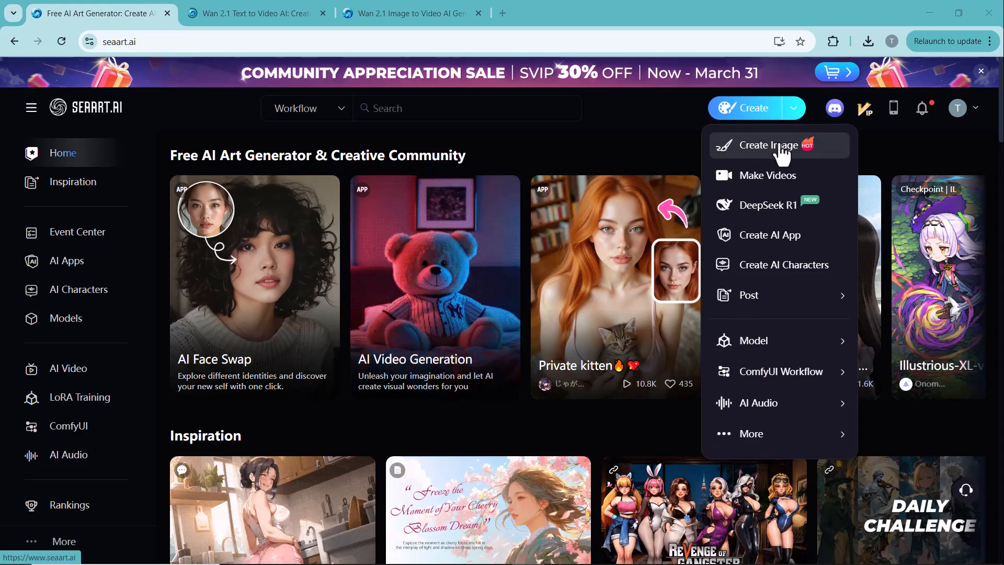
pyautogui.click(765, 146)
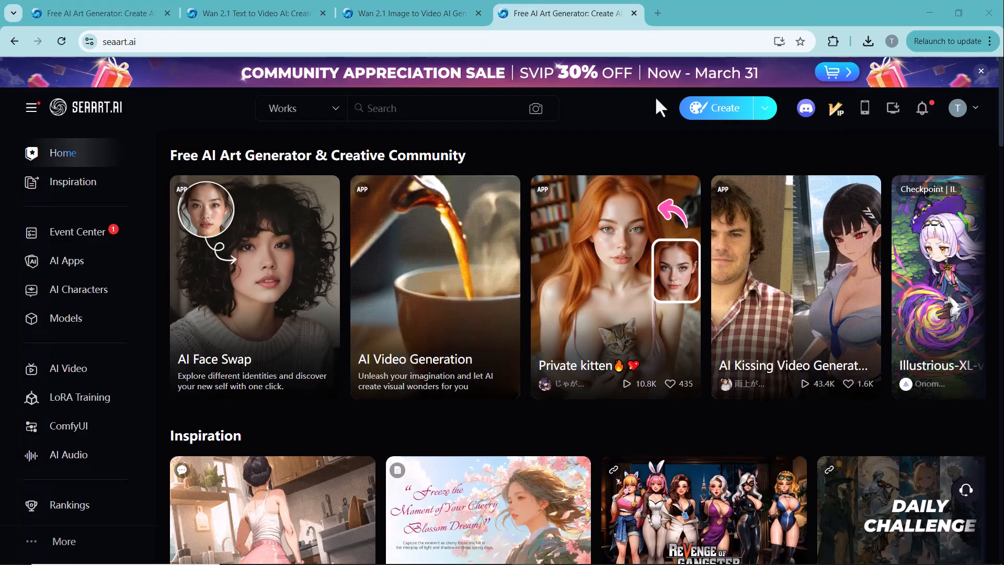
pyautogui.click(764, 108)
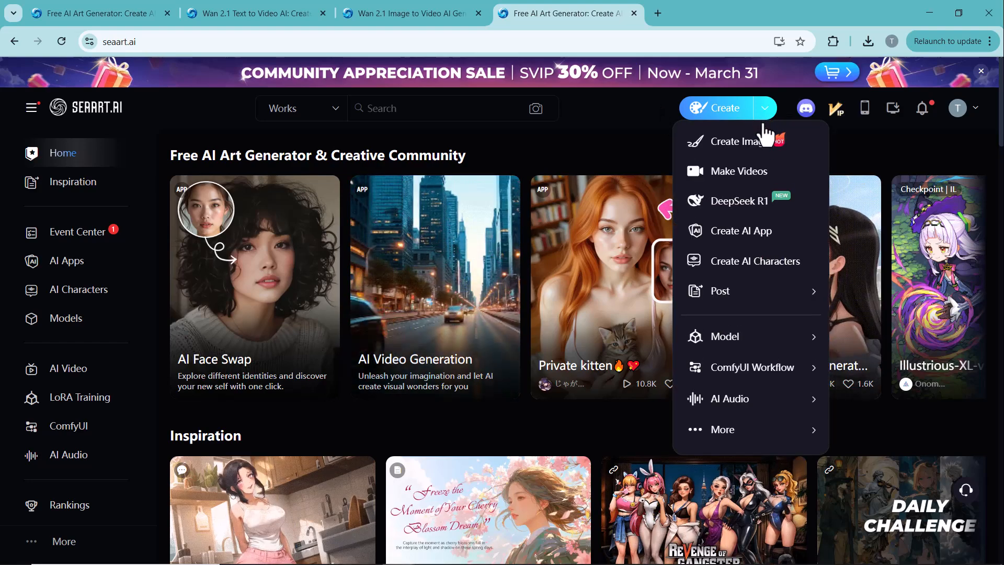
pyautogui.click(738, 200)
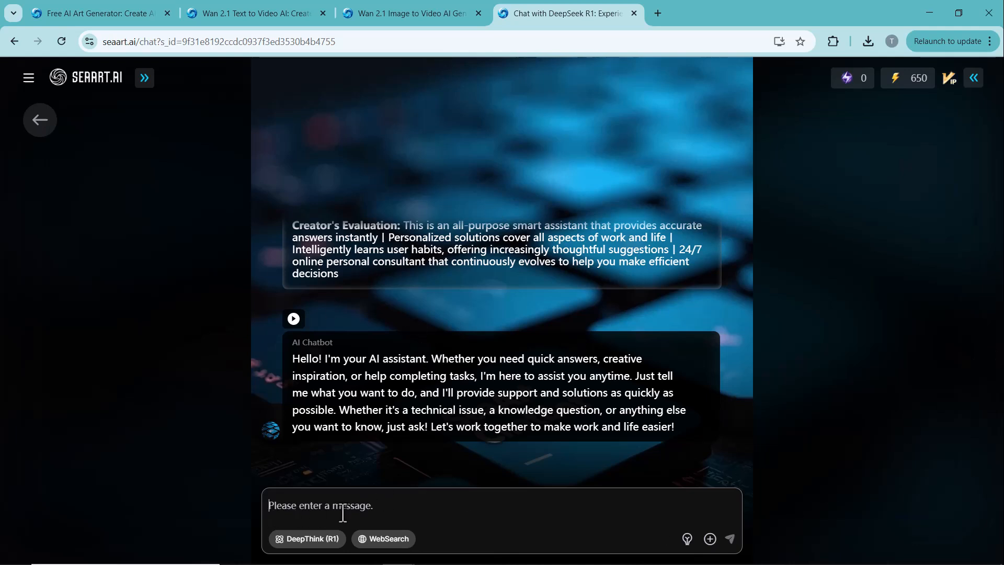
# Step: Ask DeepSeek to 'WRITE SOME PROMPTS FOR CREATING IMAGE OF FUTURISTIC WARRIOR' and read its reply
pyautogui.write('WRITE S')
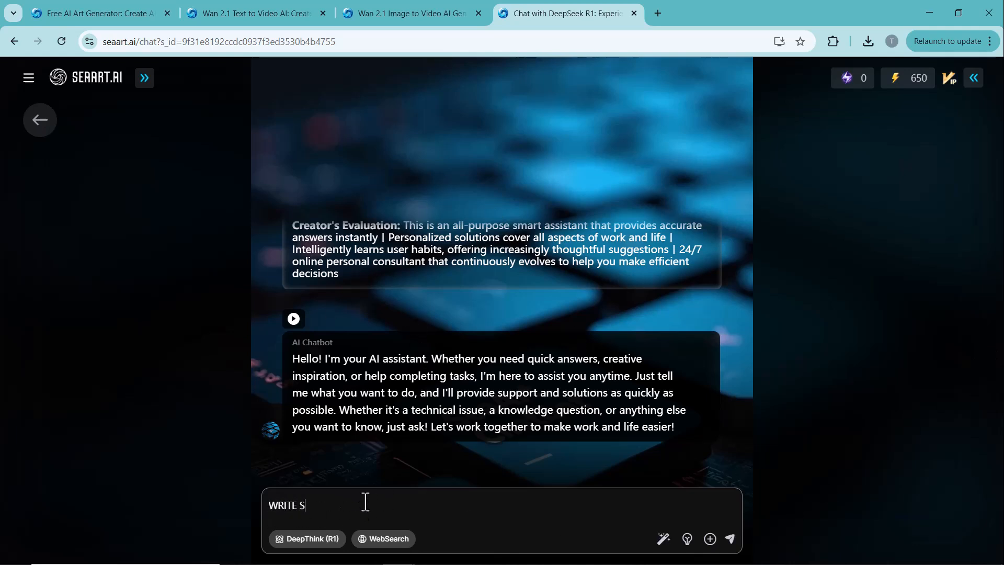
pyautogui.write('OME PROMPTS FOR CREATING IMAGE OF FUTURISTIC WARRIOR')
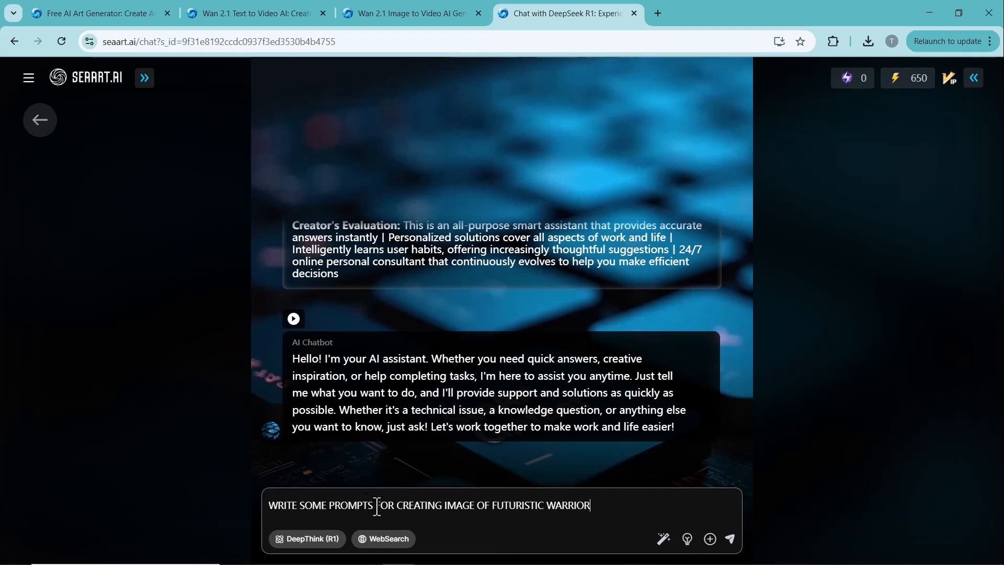
pyautogui.click(729, 539)
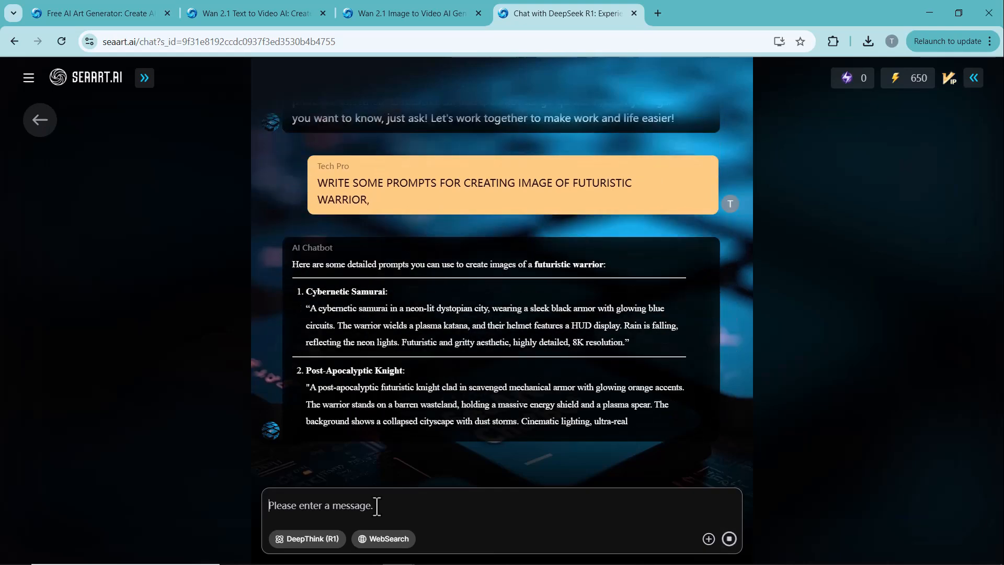
pyautogui.scroll(-3)
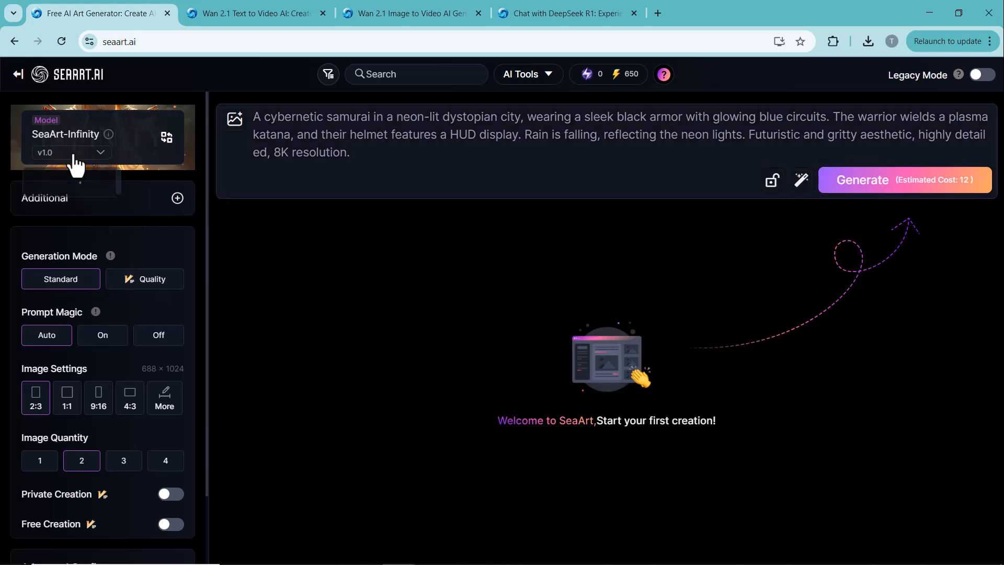
# Step: Add the flux midjourneyV6 LoRA, choose 4:3 landscape and three images per generation
pyautogui.click(167, 137)
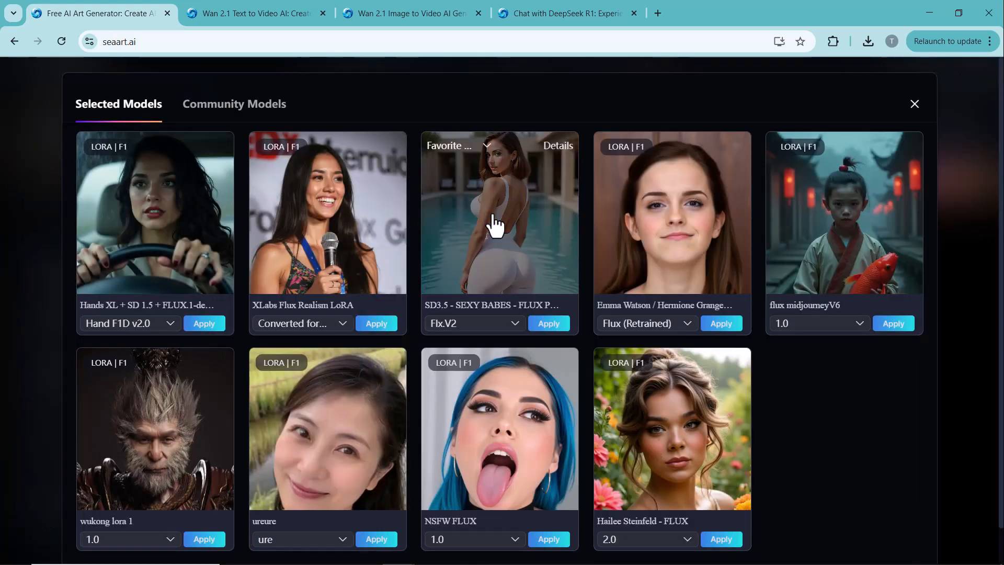
pyautogui.click(915, 103)
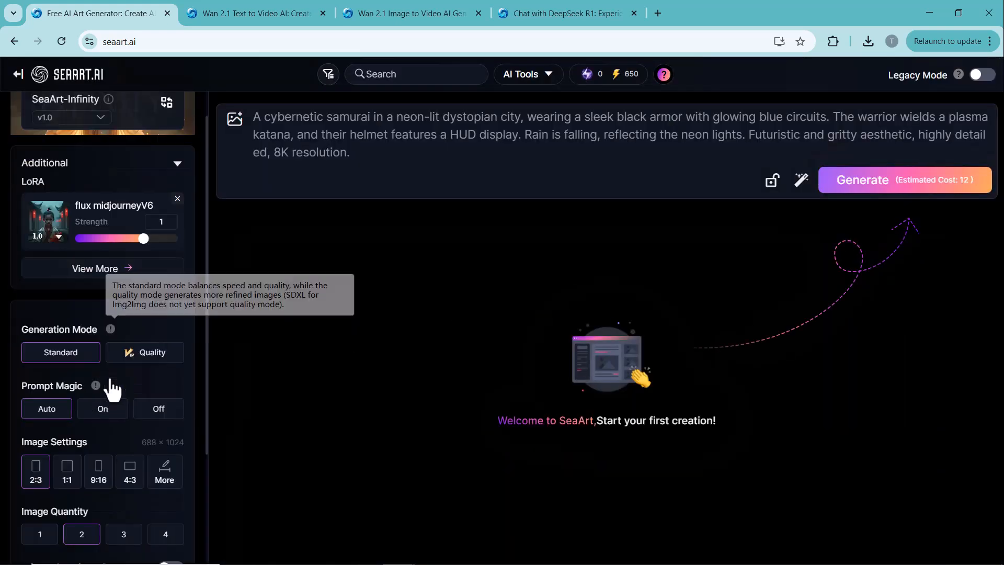
pyautogui.scroll(-3)
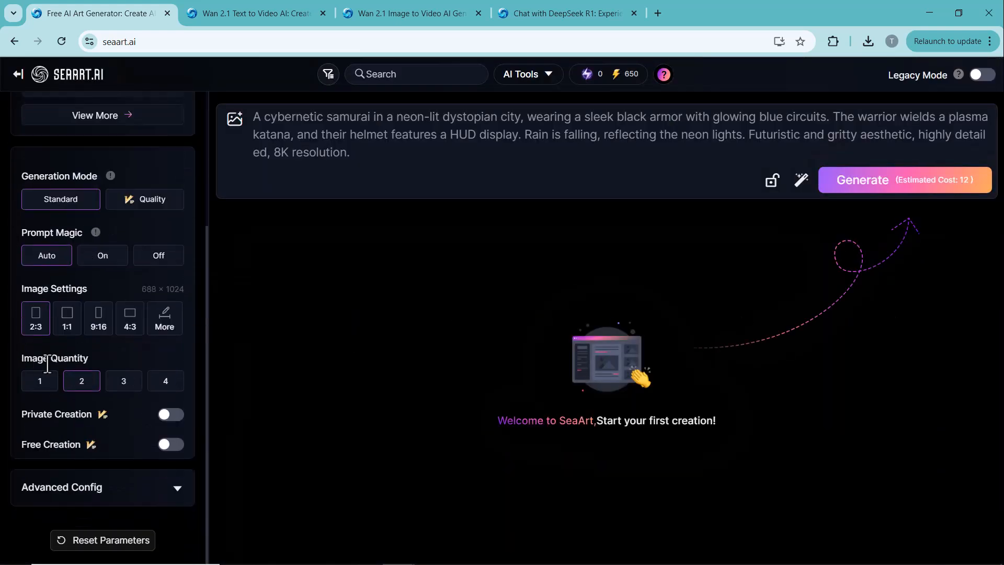
pyautogui.click(130, 314)
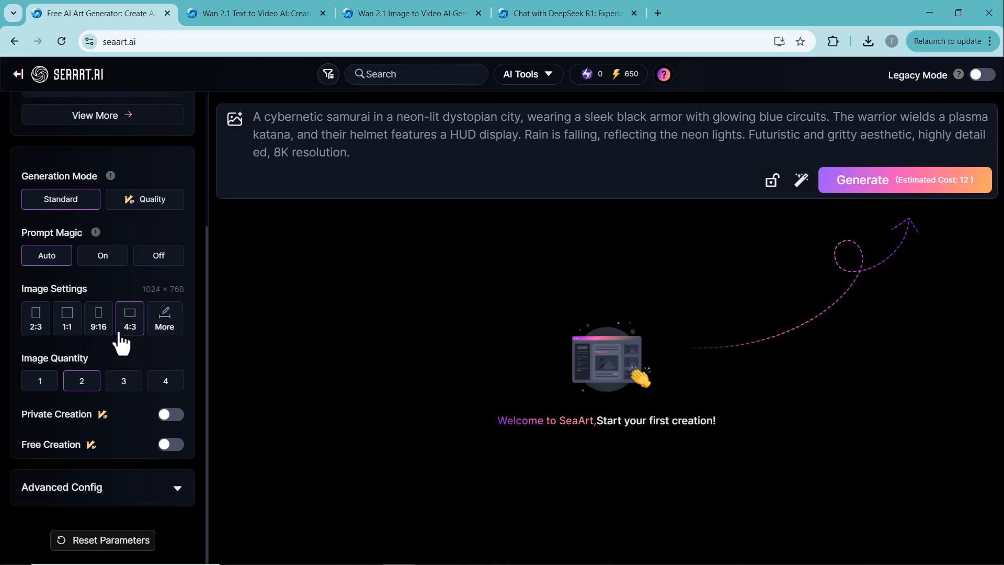
pyautogui.click(123, 381)
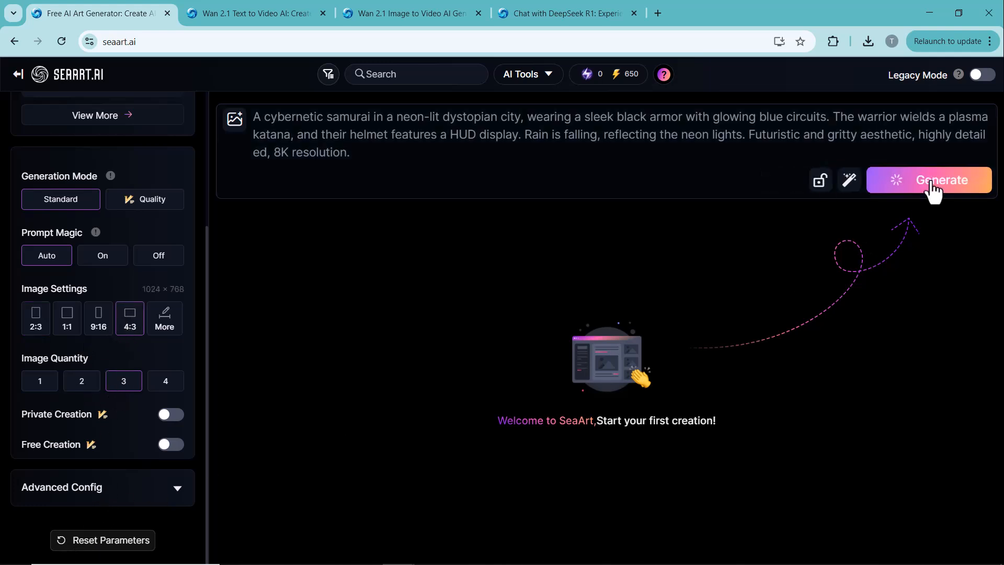
# Step: Generate the cybernetic samurai images and view all three results full-size
pyautogui.click(929, 179)
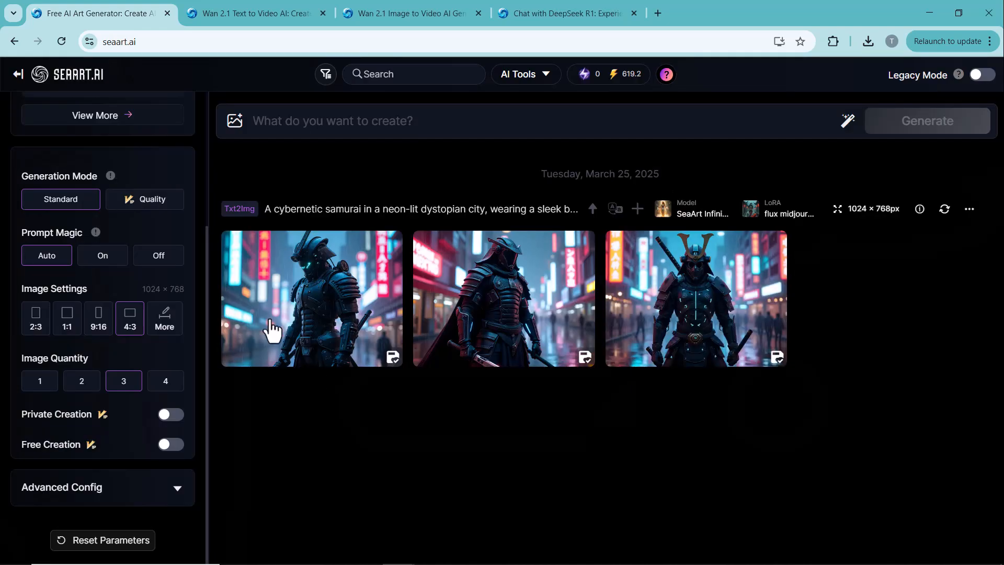
pyautogui.click(312, 299)
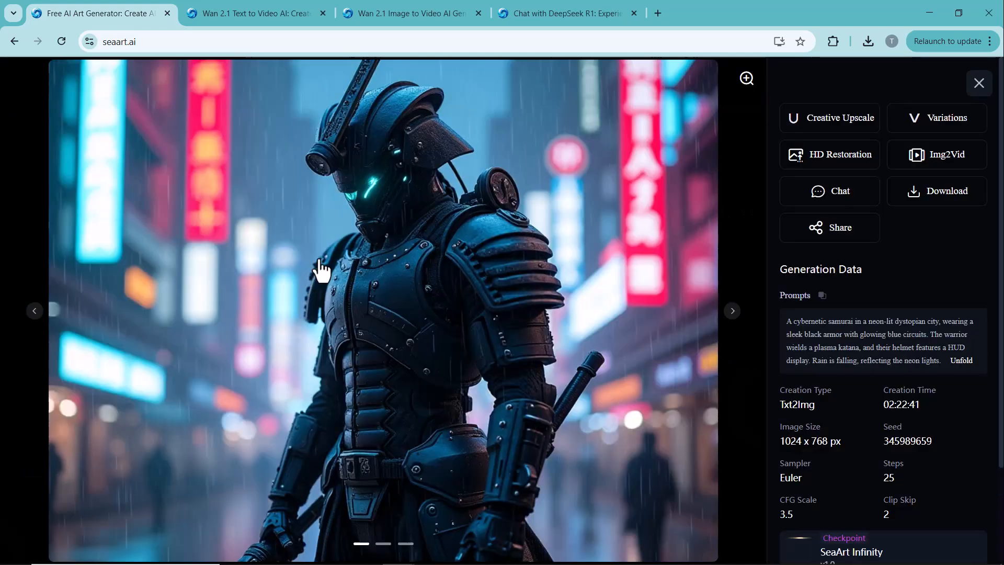
pyautogui.moveTo(737, 321)
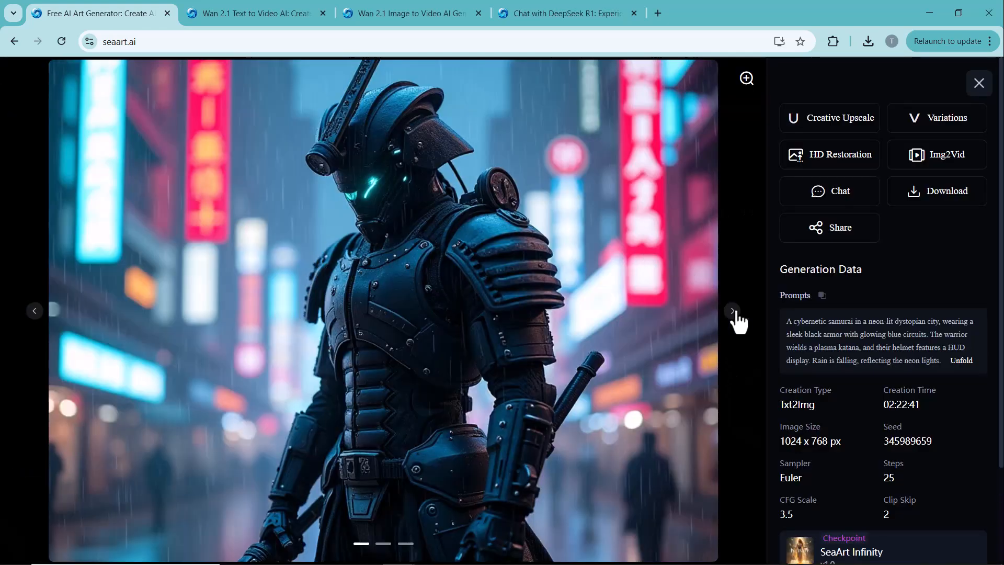
pyautogui.click(732, 311)
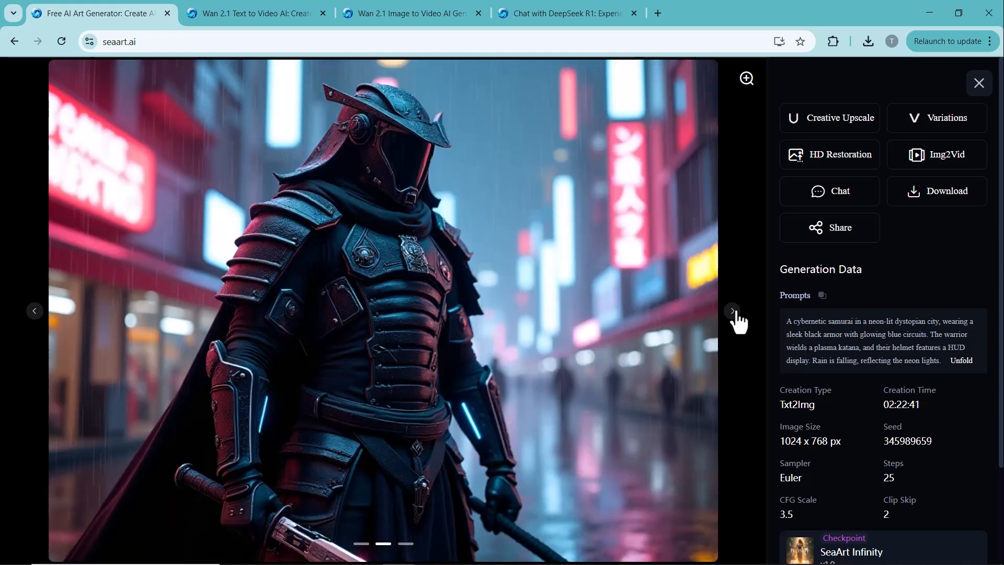
pyautogui.click(732, 310)
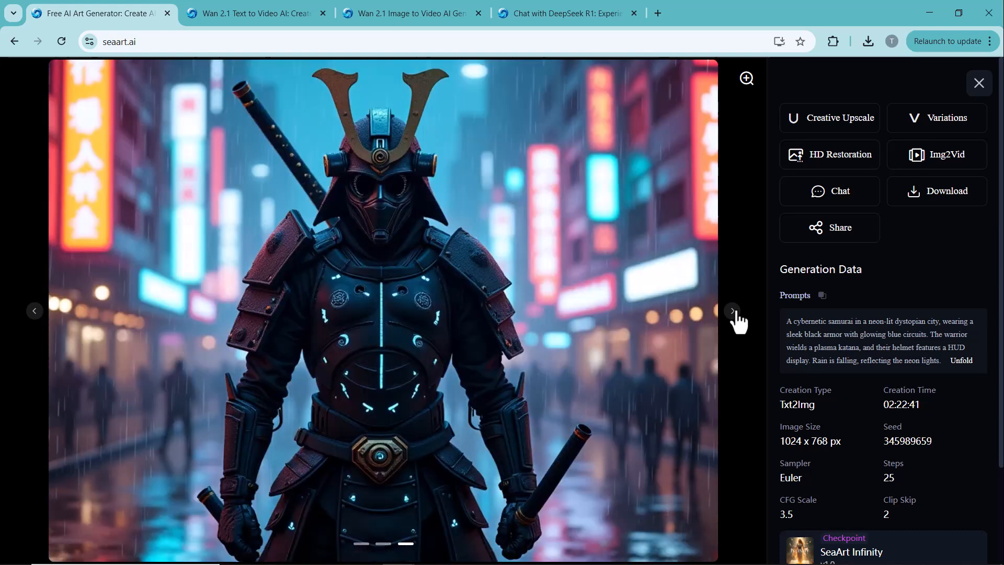
pyautogui.moveTo(833, 227)
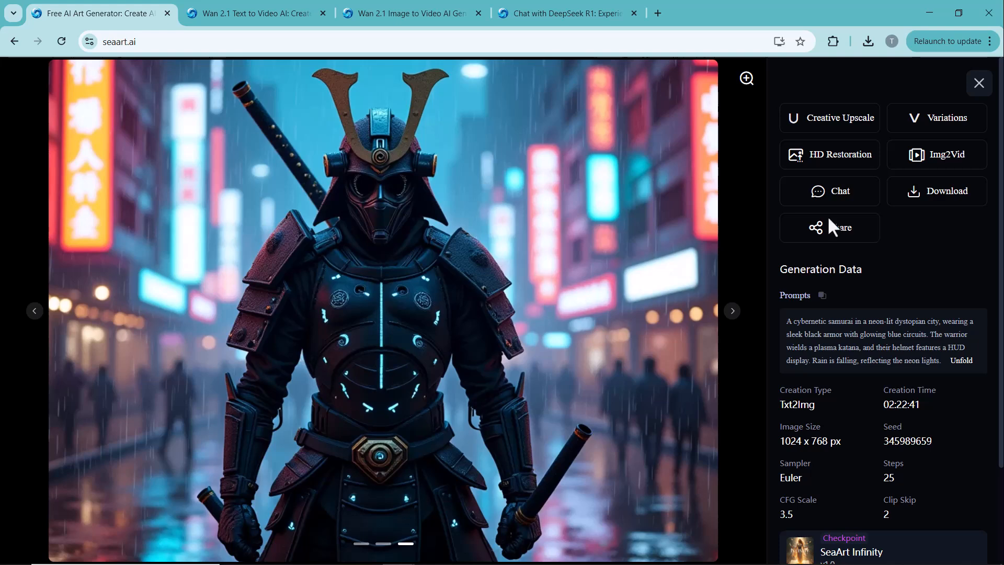
pyautogui.moveTo(937, 190)
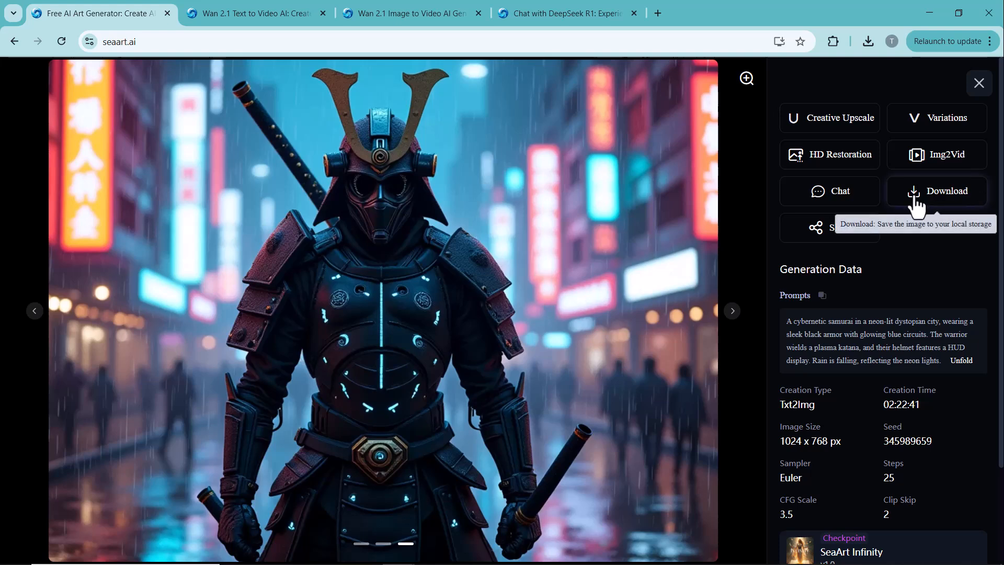
pyautogui.moveTo(866, 44)
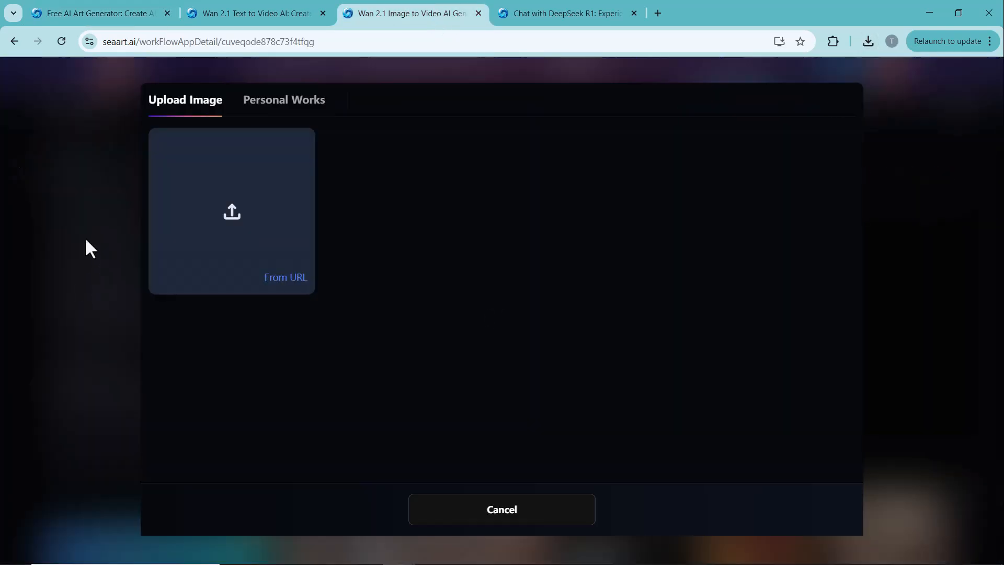
# Step: Load the downloaded samurai image into Wan 2.1 Image to Video and generate the clip
pyautogui.click(231, 211)
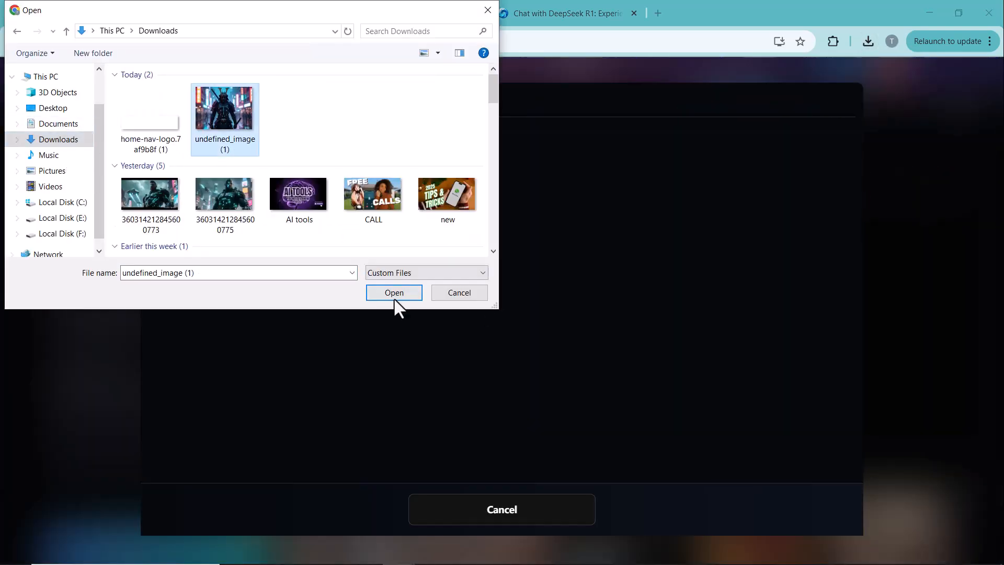
pyautogui.click(394, 293)
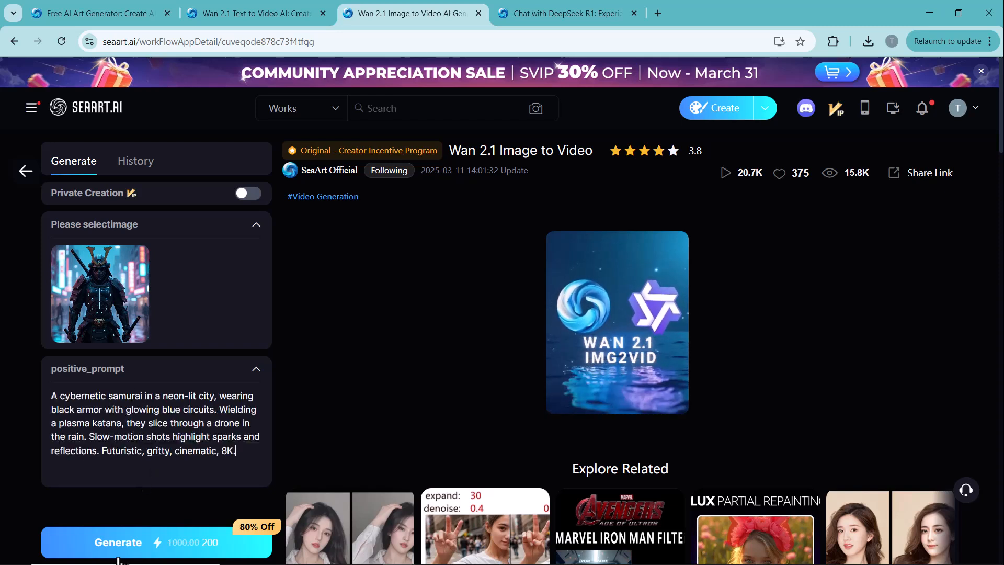
pyautogui.click(135, 161)
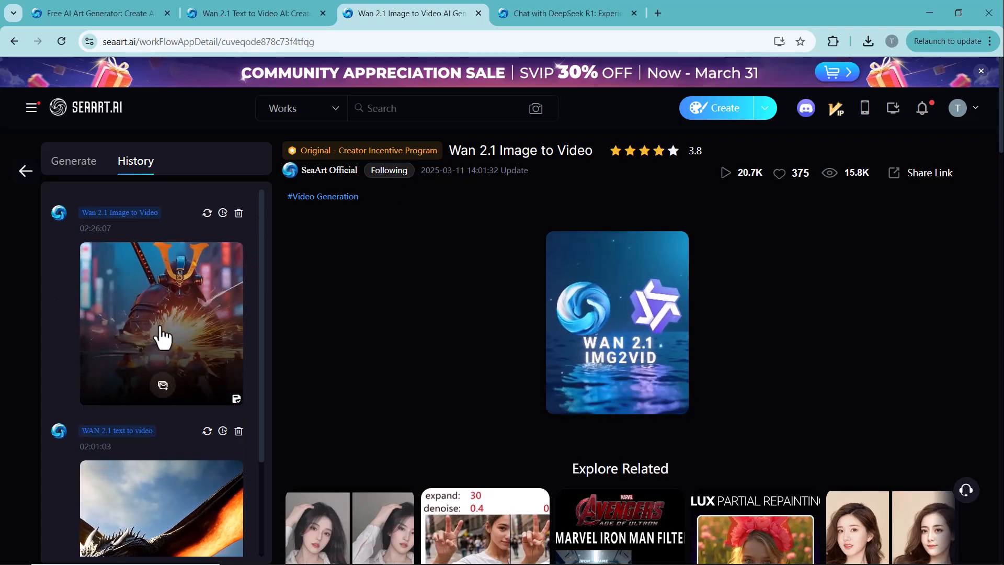
# Step: Preview the generated samurai video full size, then return to the home page
pyautogui.click(161, 323)
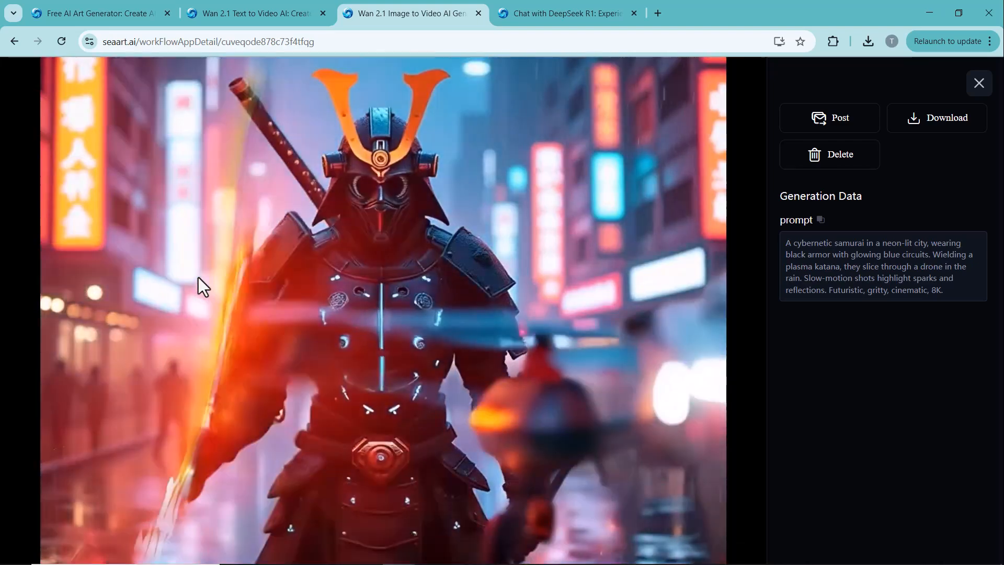
pyautogui.click(384, 289)
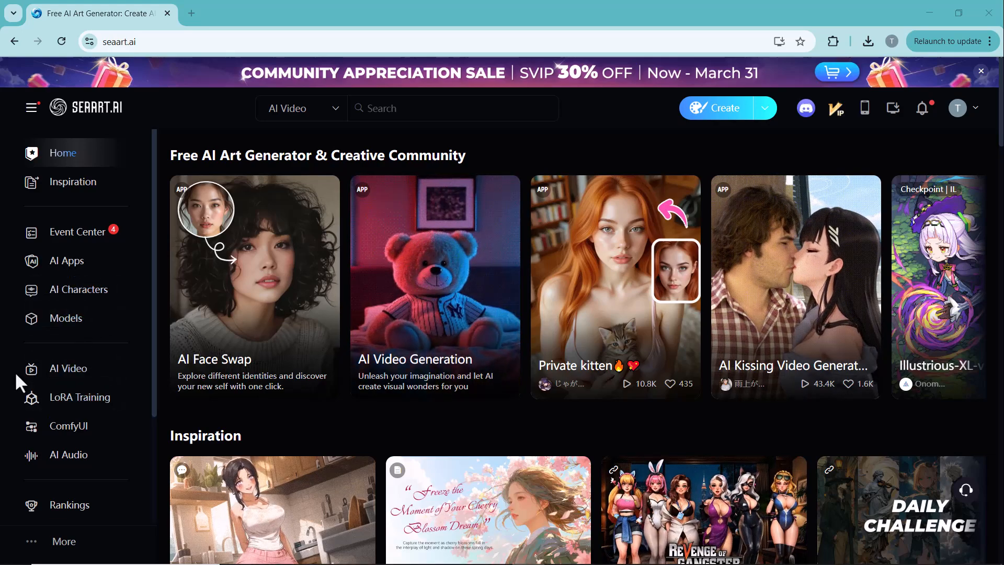
# Step: Enter AI Video, view the Img2Vid and Txt2Vid modes, and expand the effects list
pyautogui.click(68, 367)
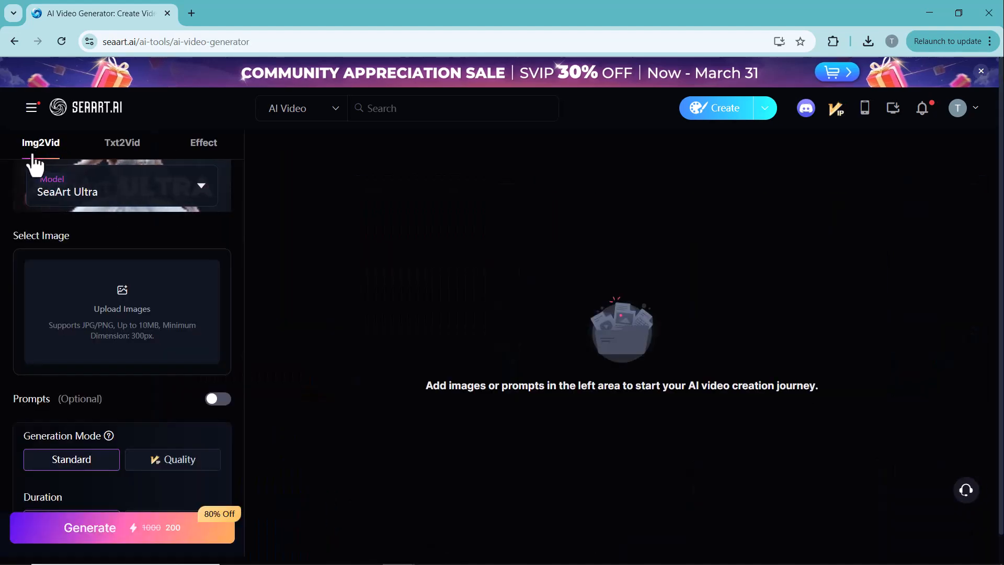
pyautogui.click(121, 143)
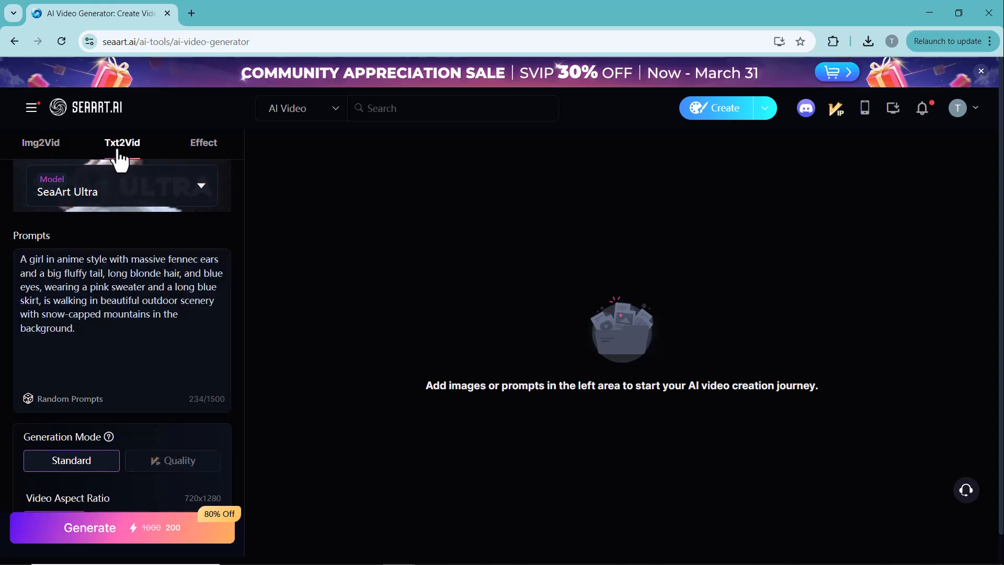
pyautogui.click(203, 143)
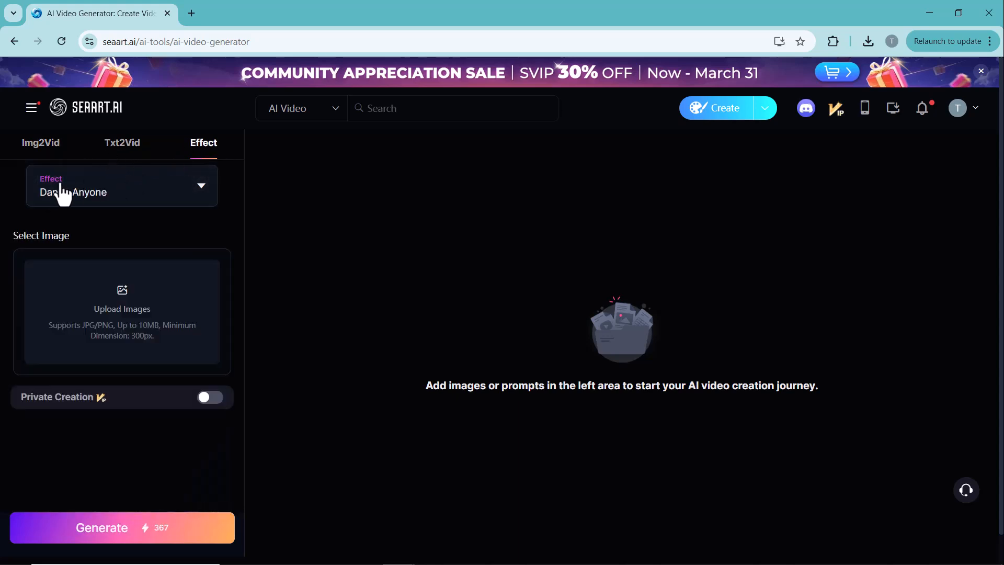
pyautogui.click(121, 186)
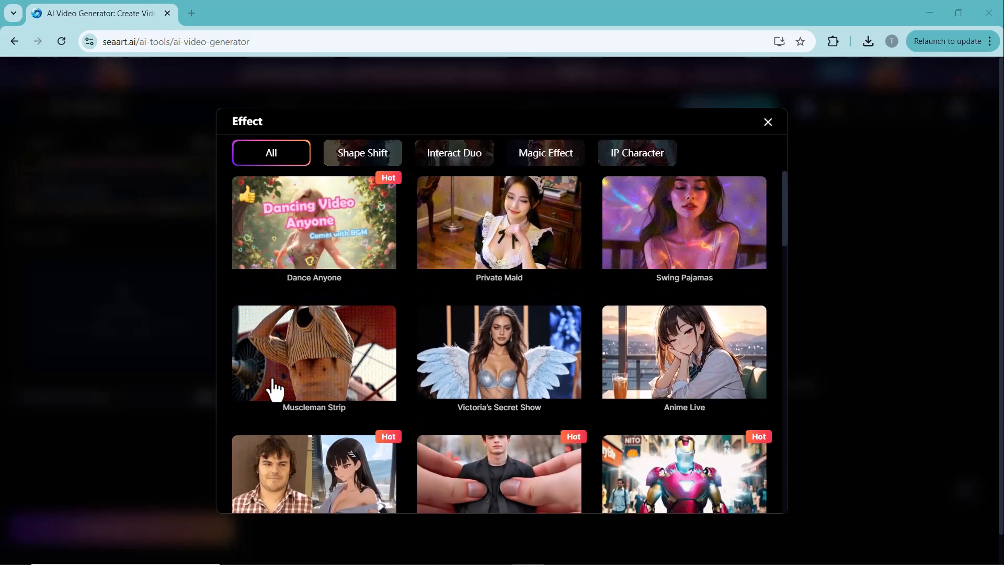
# Step: Scroll through the video effects gallery (Dance Anyone, Squish It, Become Iron Man) and dismiss it
pyautogui.scroll(-3)
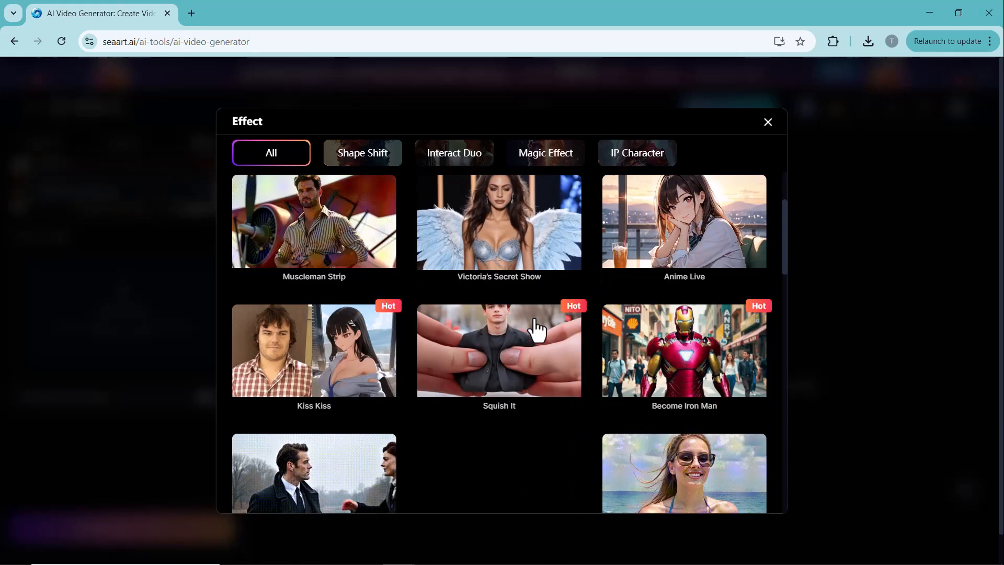
pyautogui.scroll(-3)
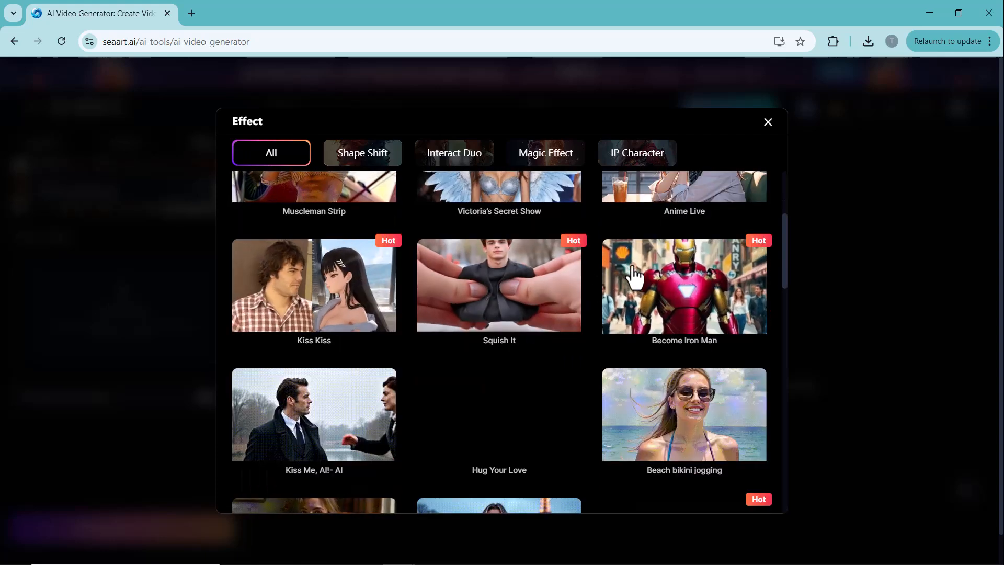
pyautogui.scroll(-3)
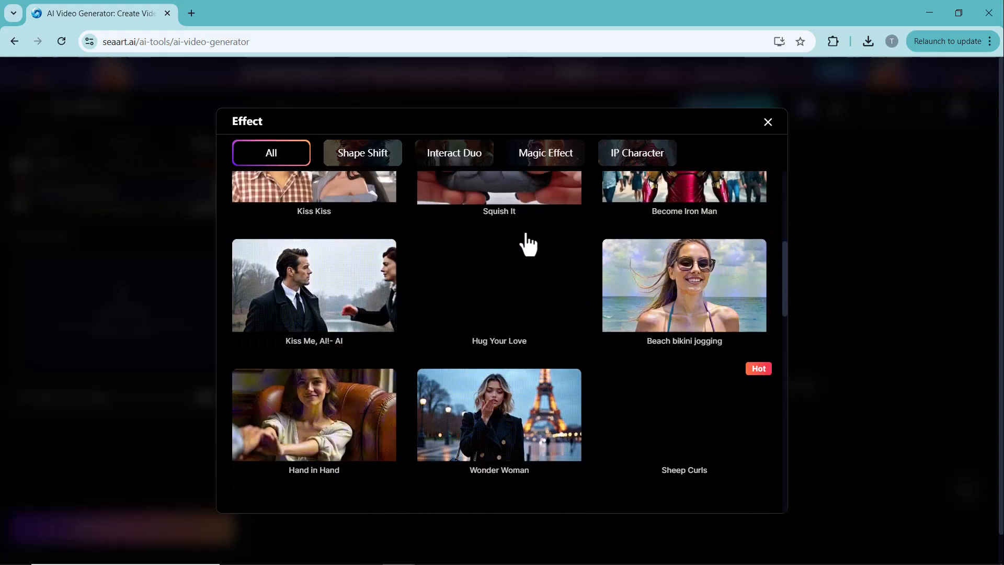
pyautogui.scroll(3)
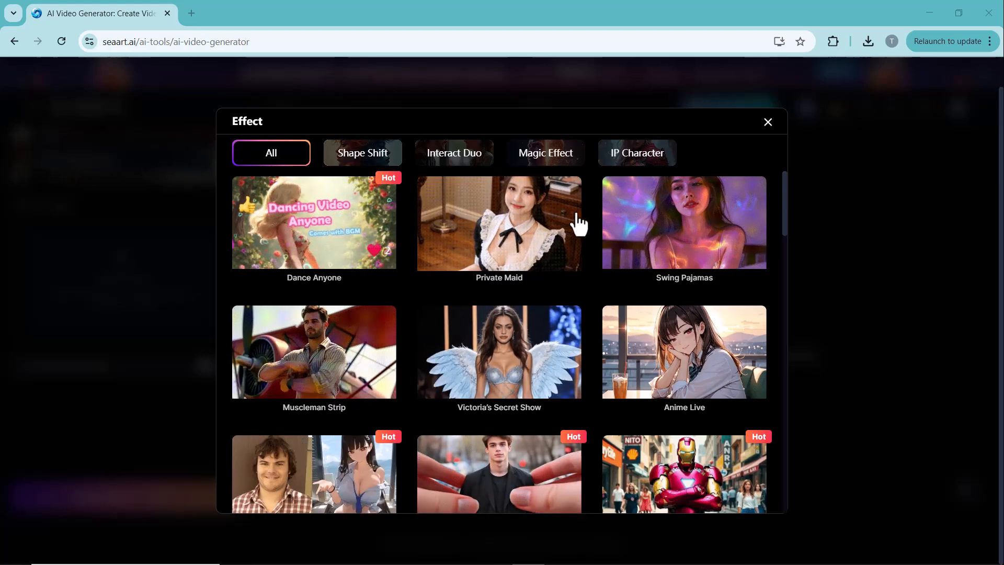
pyautogui.click(68, 455)
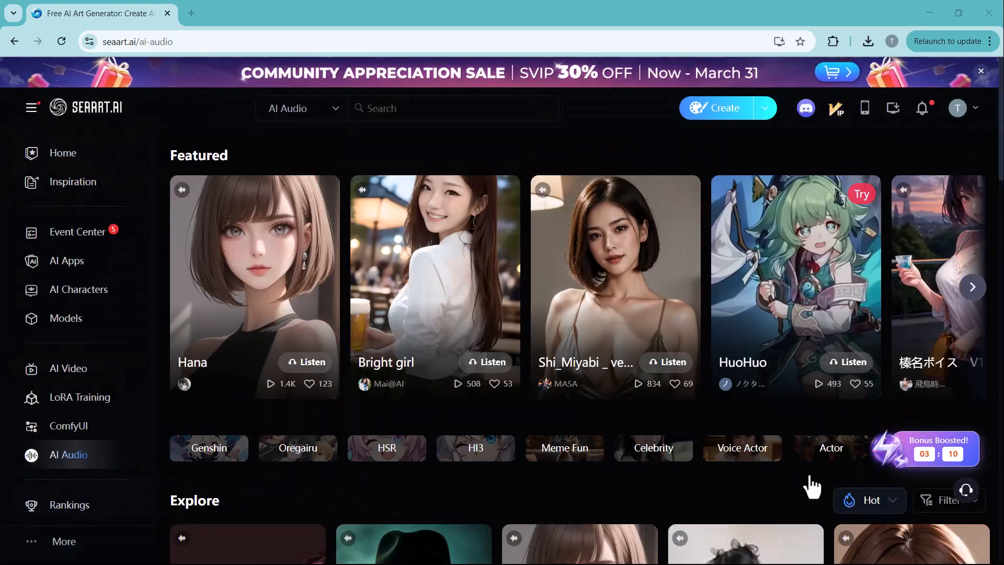
# Step: Play the Heisenberg voice sample from the AI Audio Explore list and go back
pyautogui.scroll(-3)
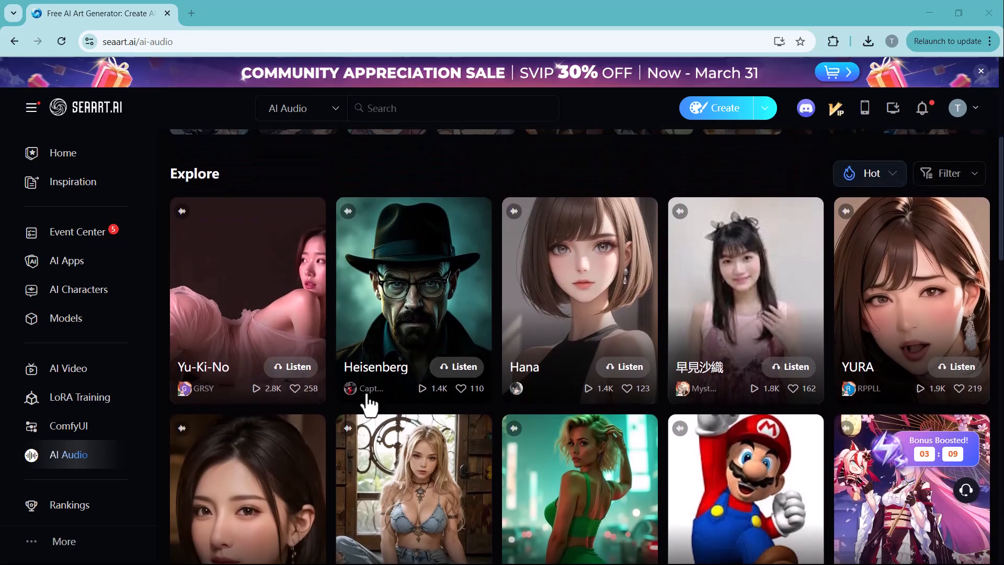
pyautogui.click(412, 288)
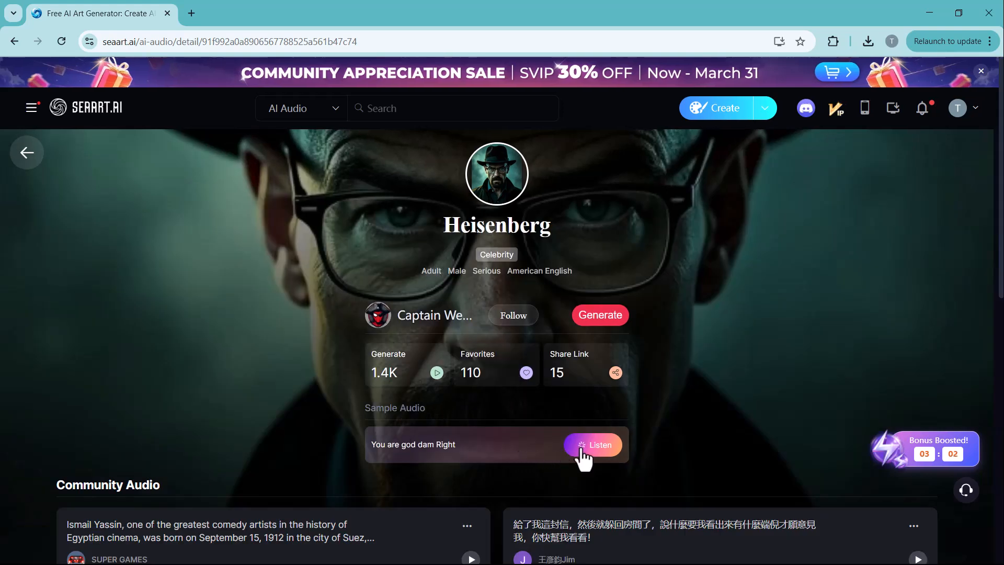
pyautogui.click(594, 444)
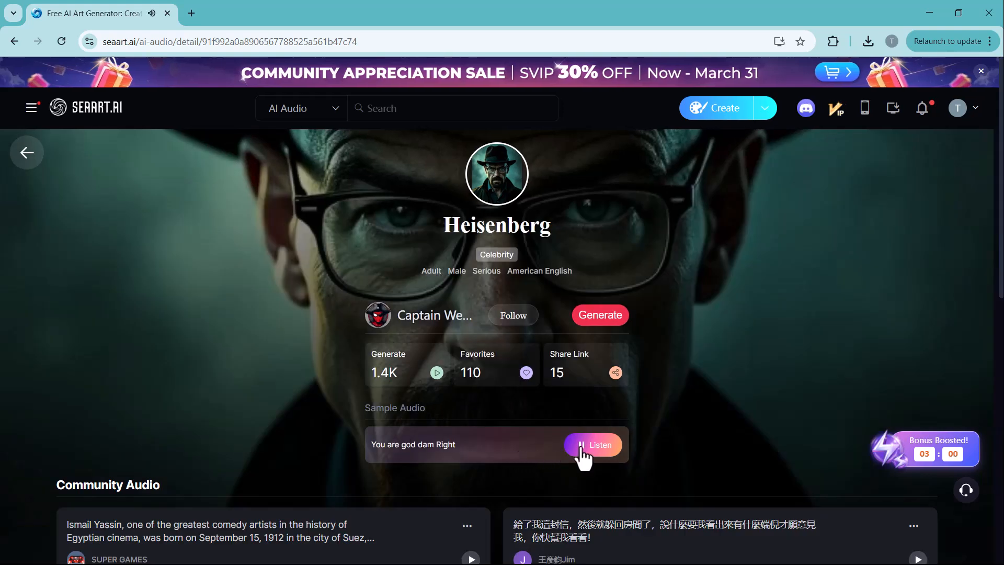
pyautogui.click(592, 445)
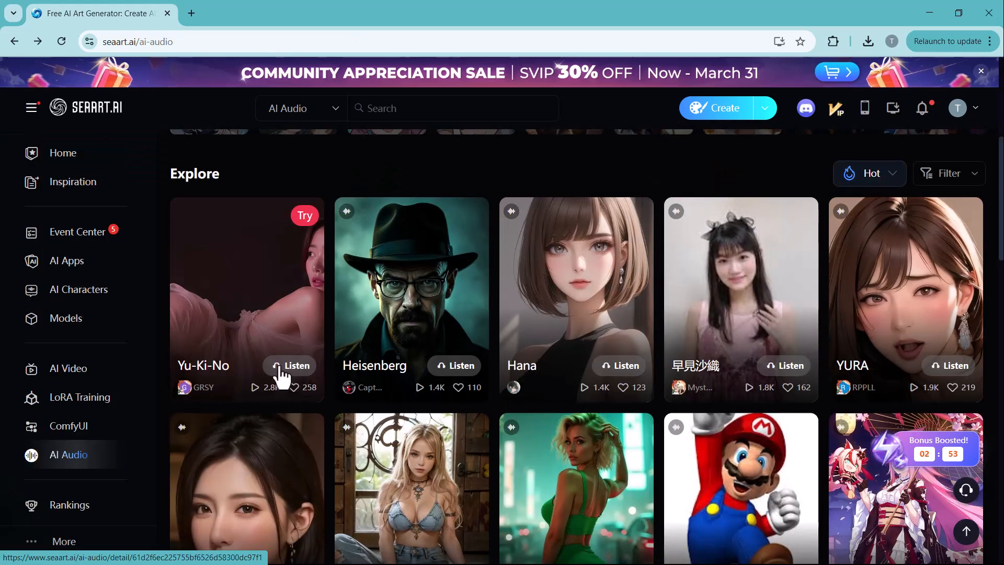
# Step: Browse further down the voice cards in the AI Audio library
pyautogui.scroll(-3)
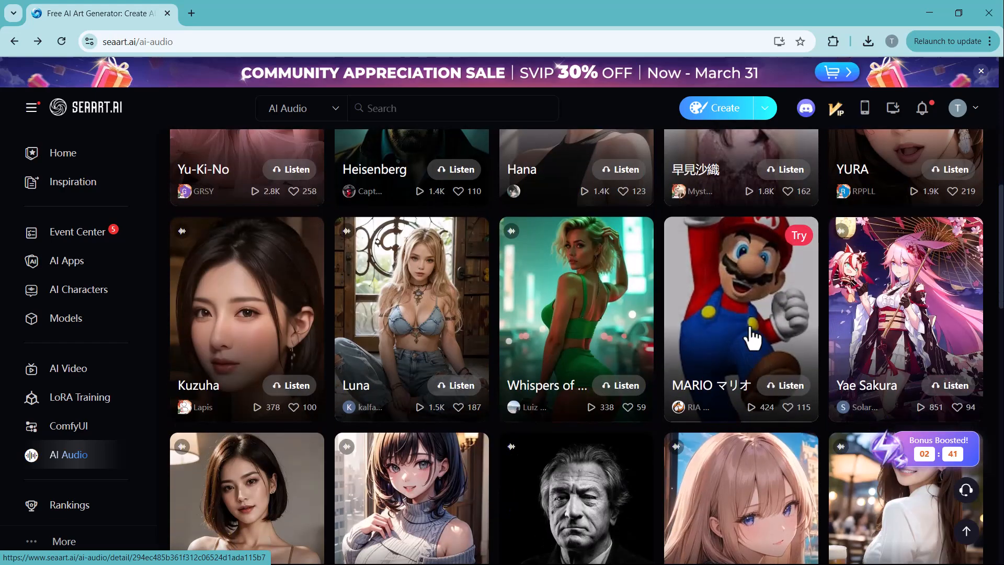
pyautogui.scroll(-3)
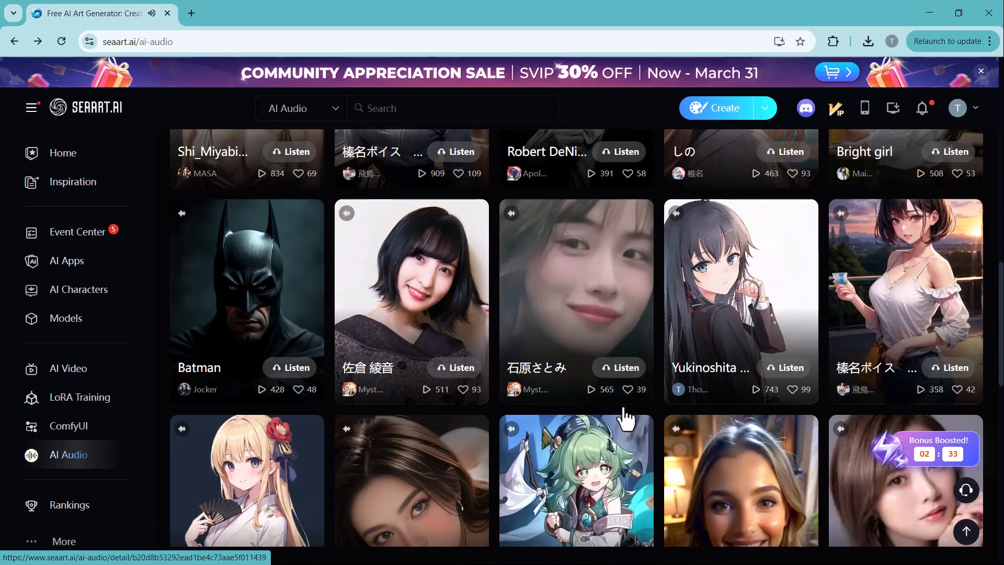
pyautogui.scroll(-3)
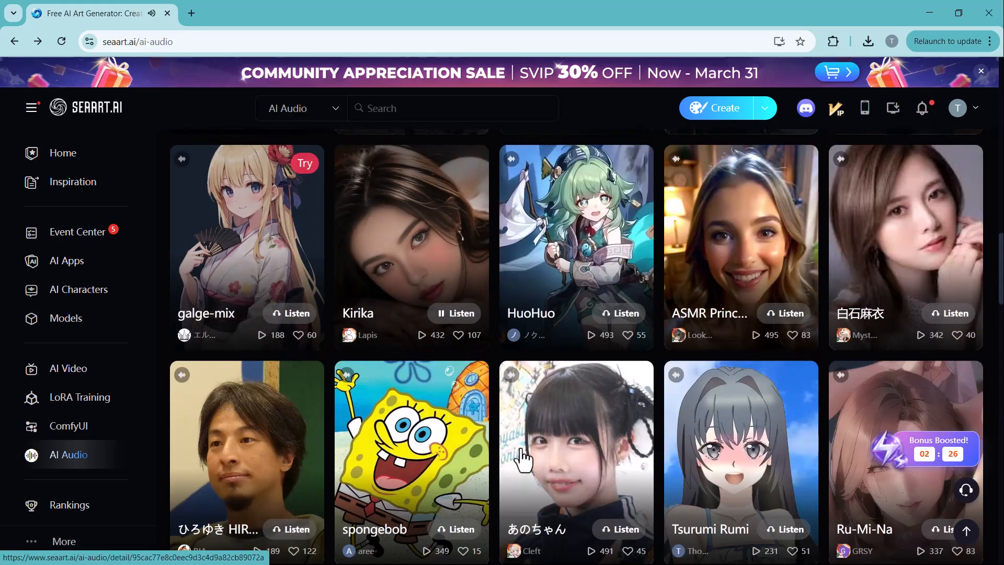
pyautogui.scroll(3)
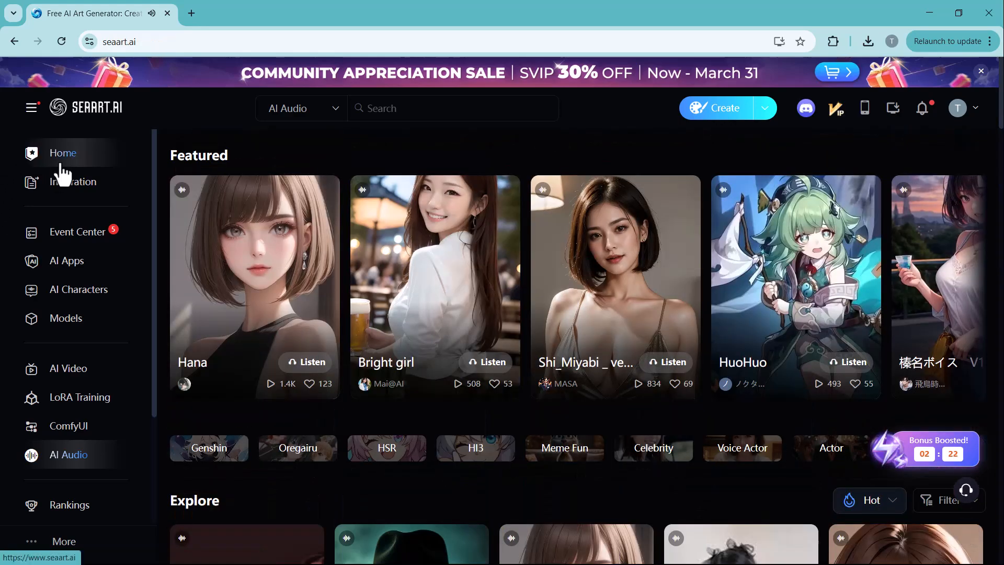
# Step: Return to the SeaArt home page from the sidebar
pyautogui.click(62, 153)
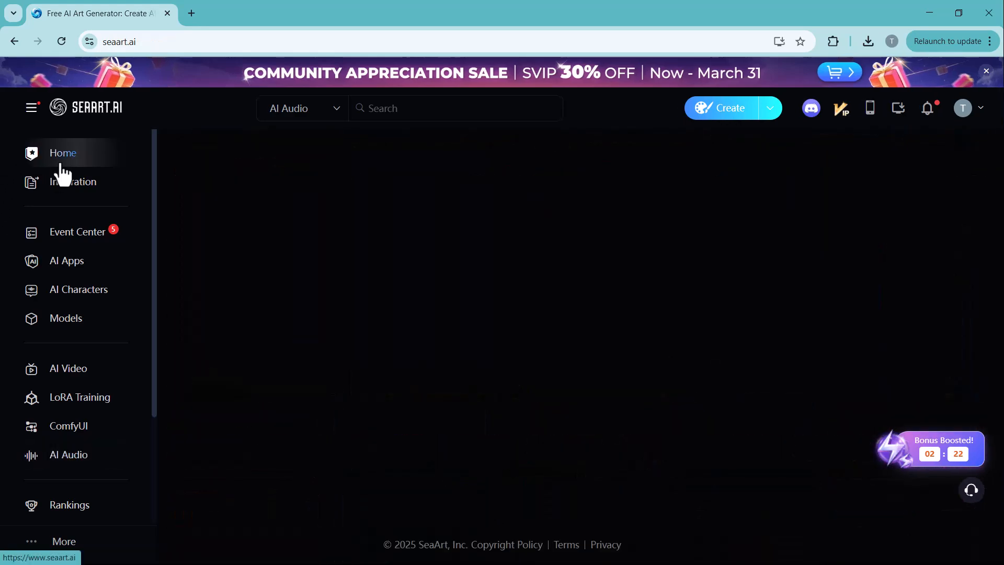
pyautogui.click(62, 153)
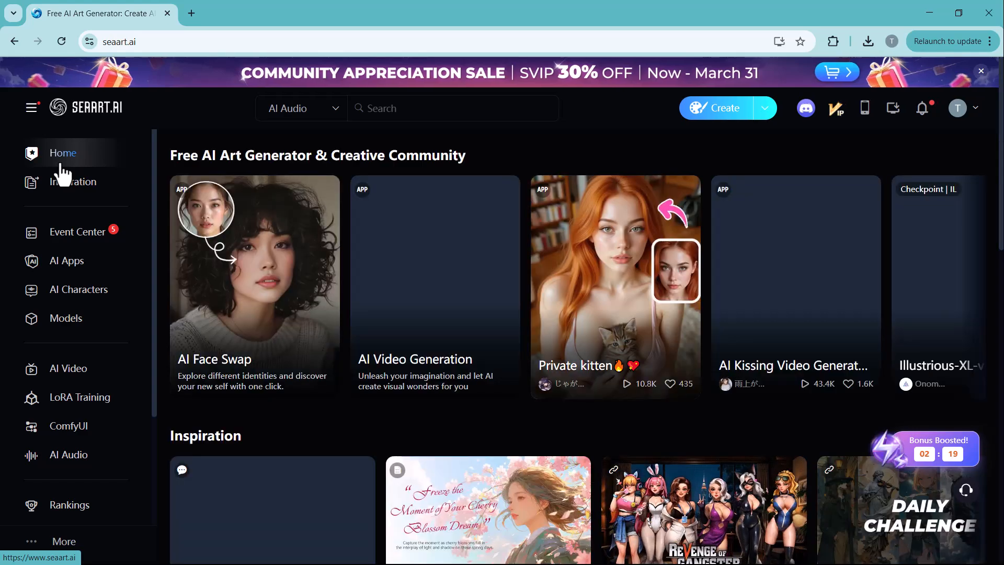
pyautogui.moveTo(519, 272)
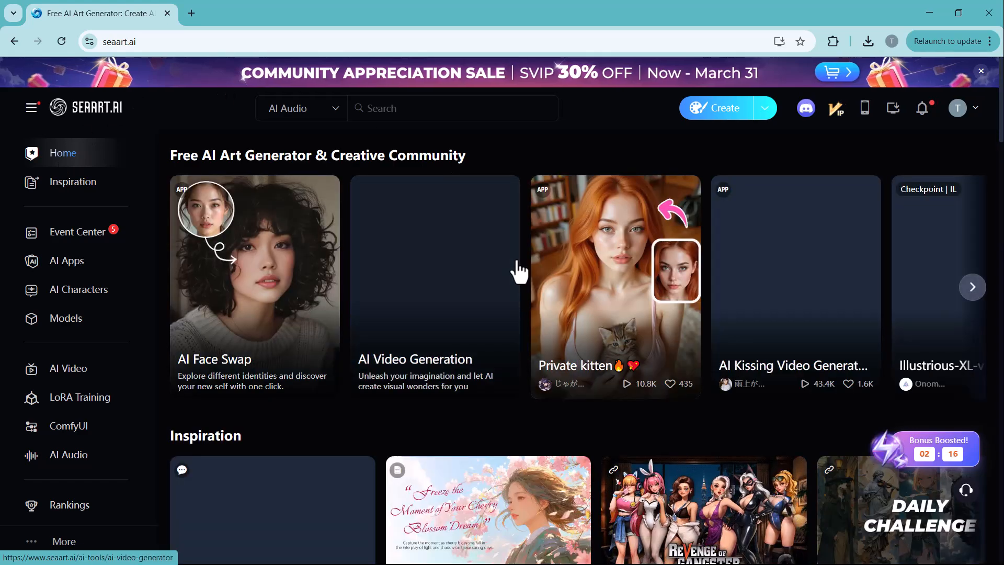
pyautogui.moveTo(612, 59)
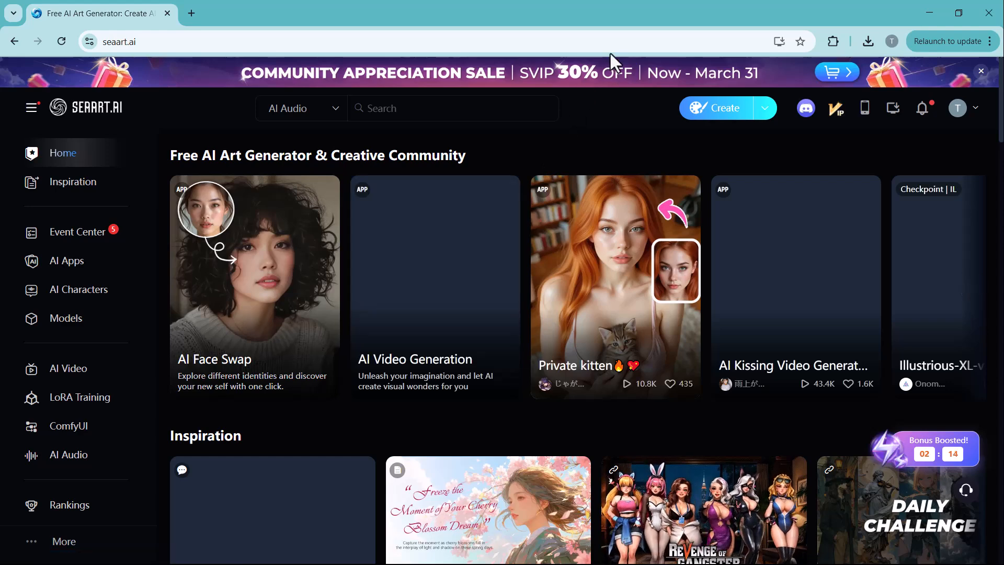